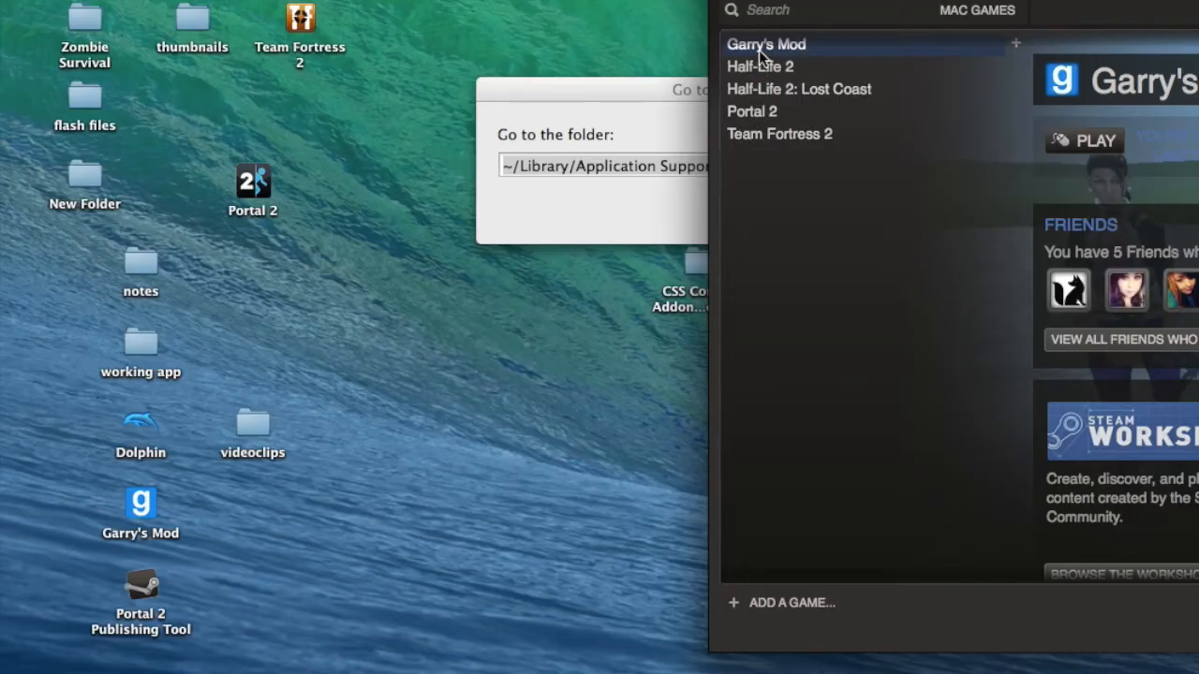
# Bring up the context menu for Garry's Mod in the Steam library.
pyautogui.rightClick(768, 44)
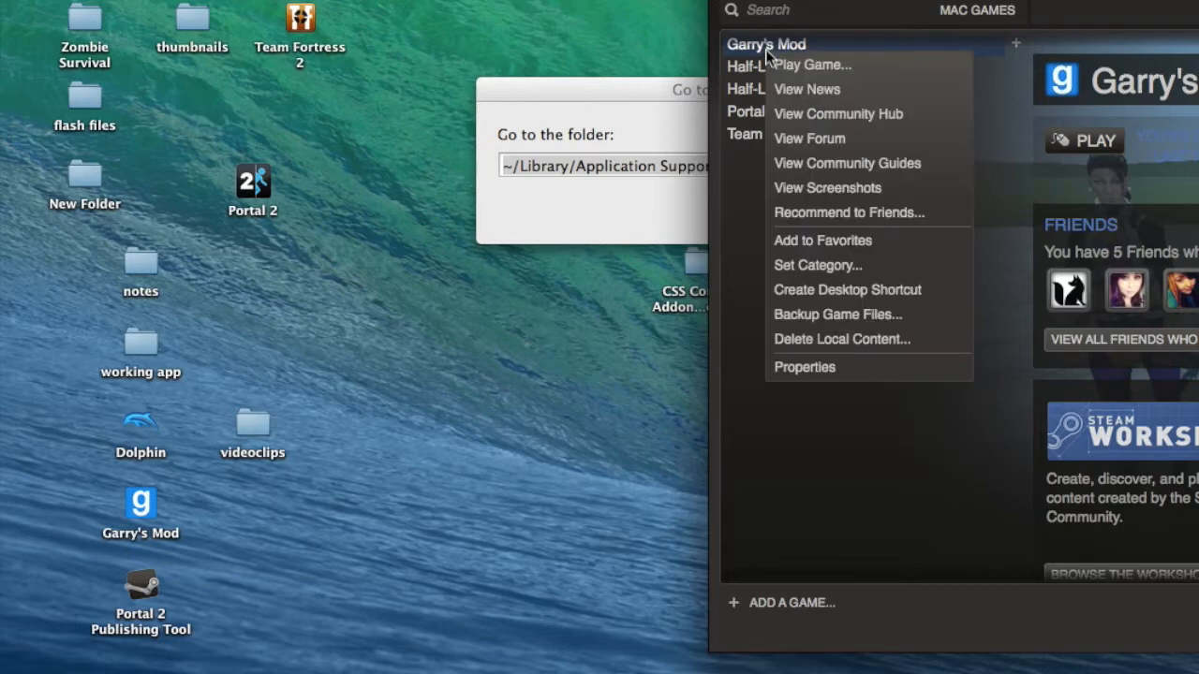
pyautogui.moveTo(794, 154)
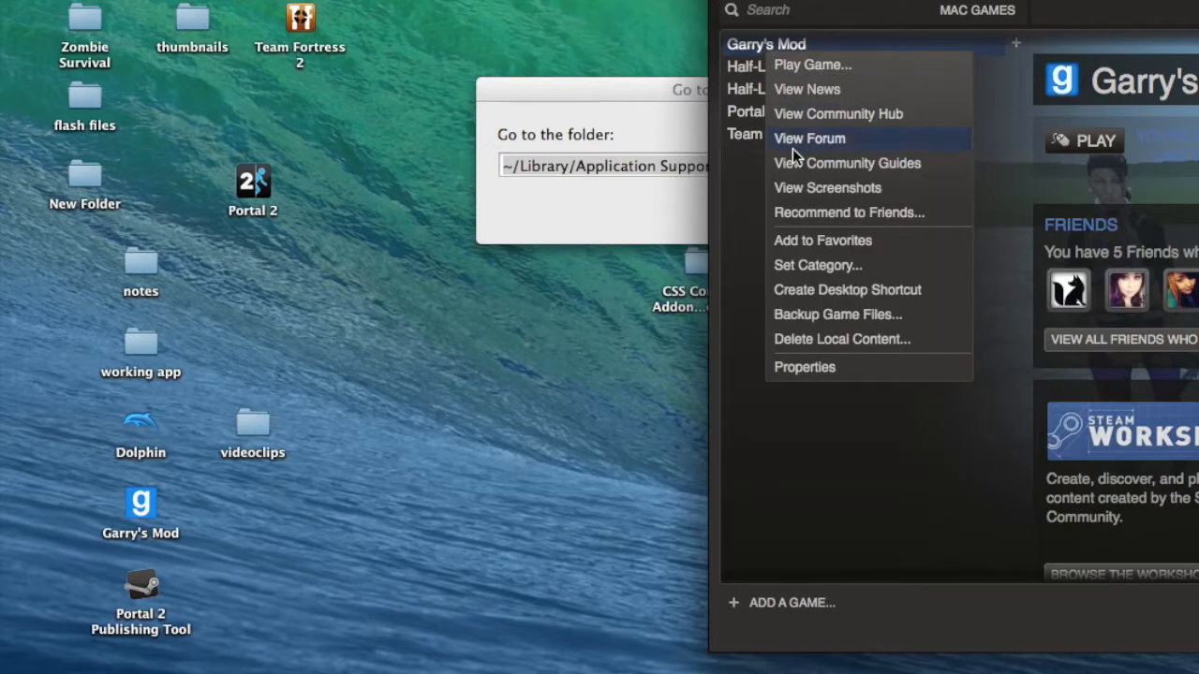
pyautogui.moveTo(812, 187)
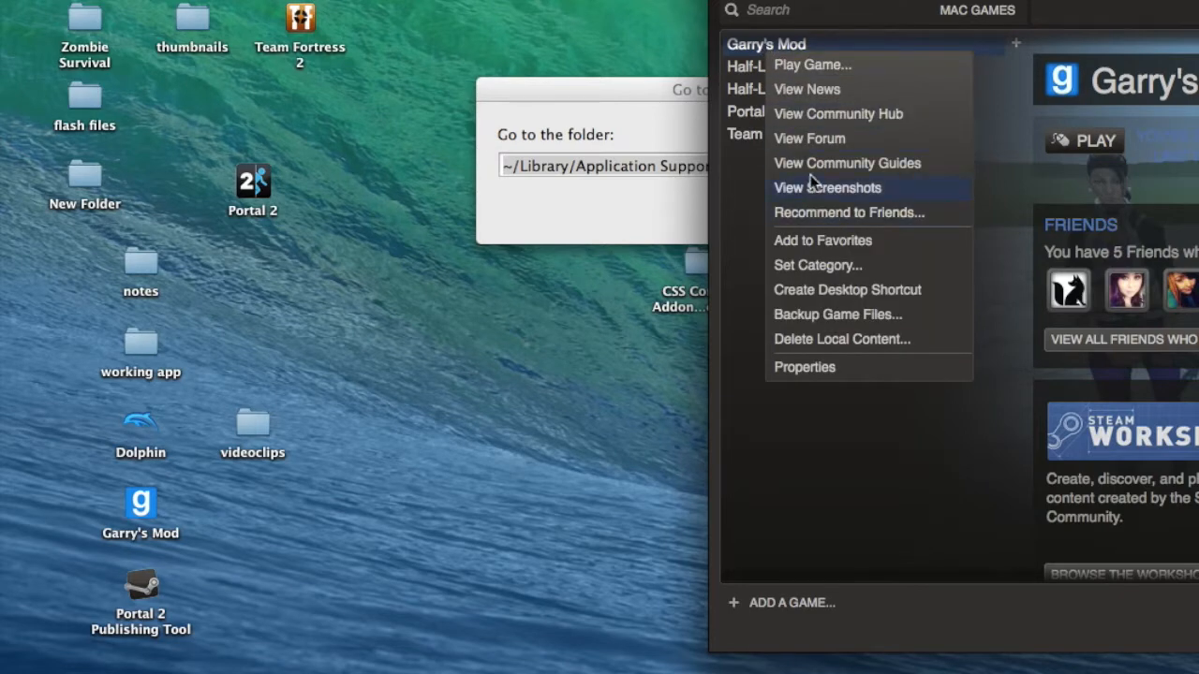
pyautogui.moveTo(813, 367)
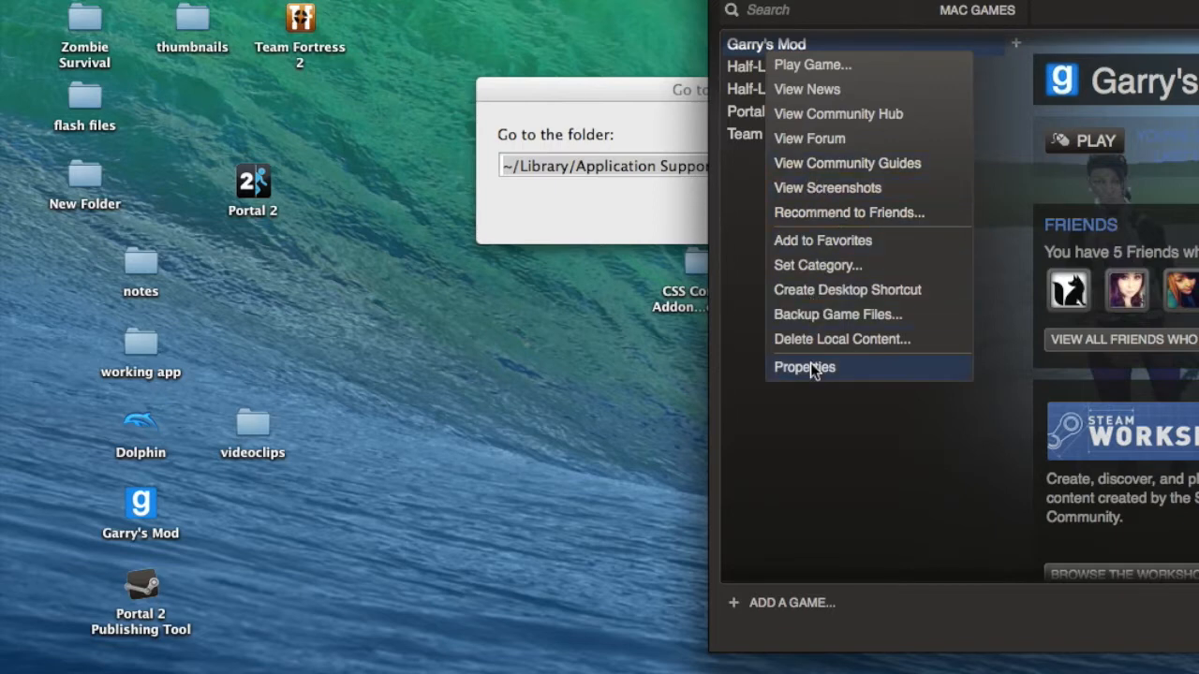
# In Garry's Mod properties, review Updates and Local Files, then choose the Dev - Development Branch beta.
pyautogui.click(803, 367)
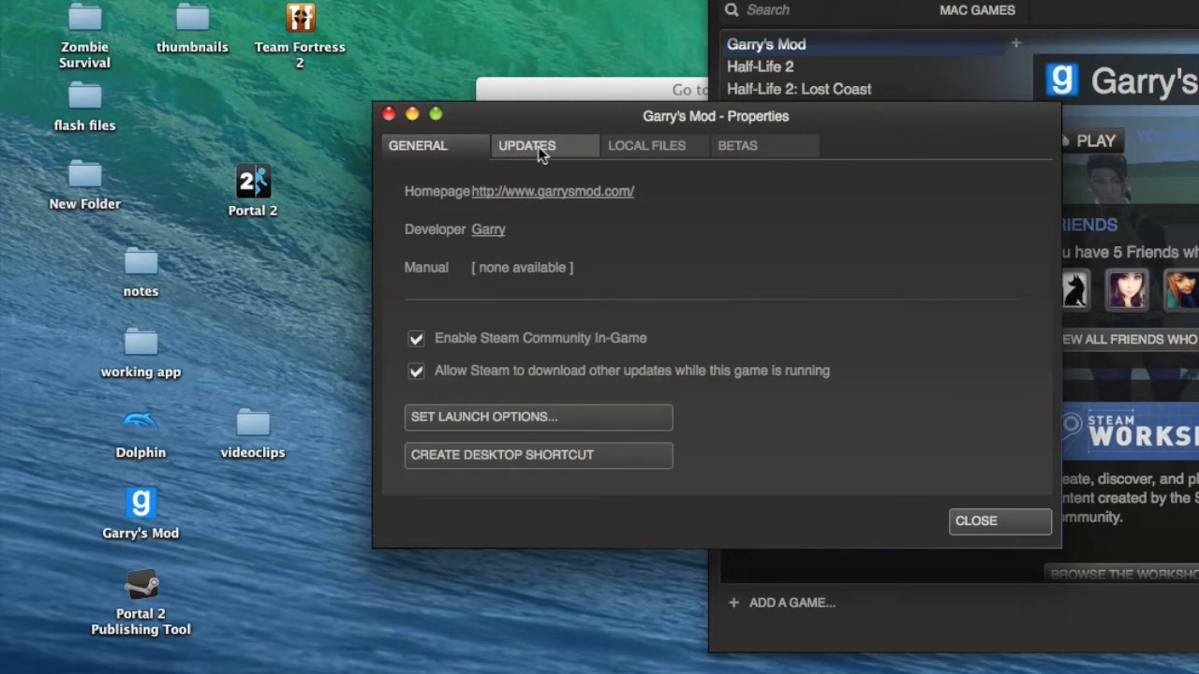
pyautogui.click(527, 145)
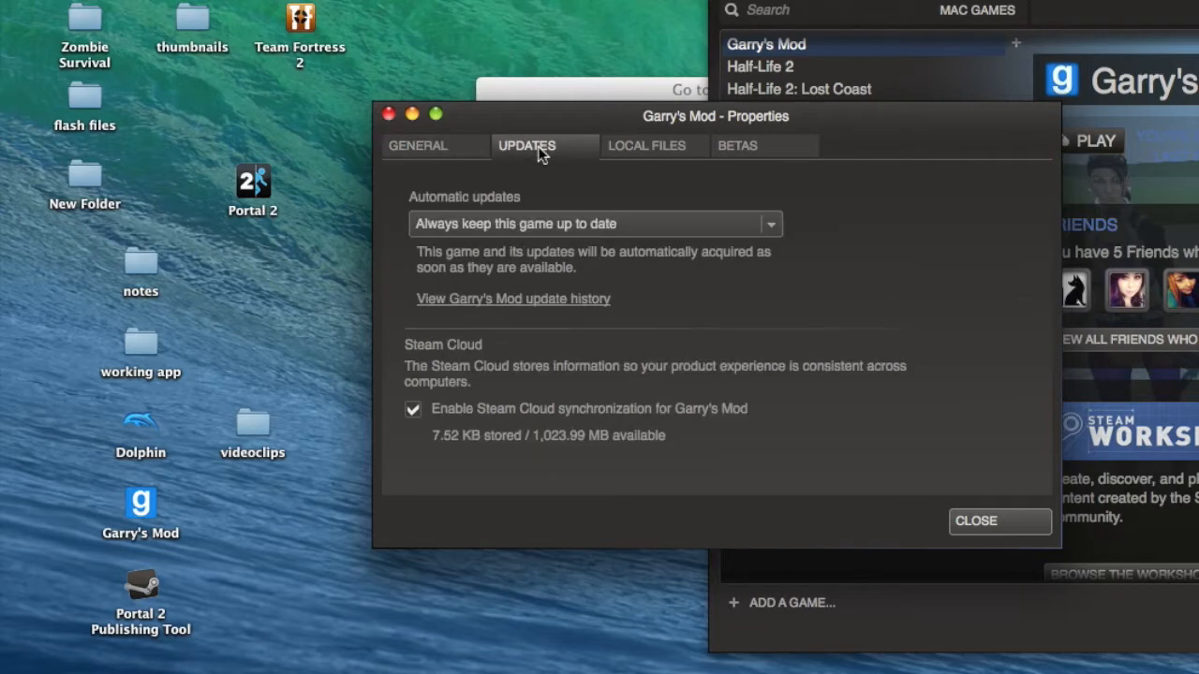
pyautogui.moveTo(600, 157)
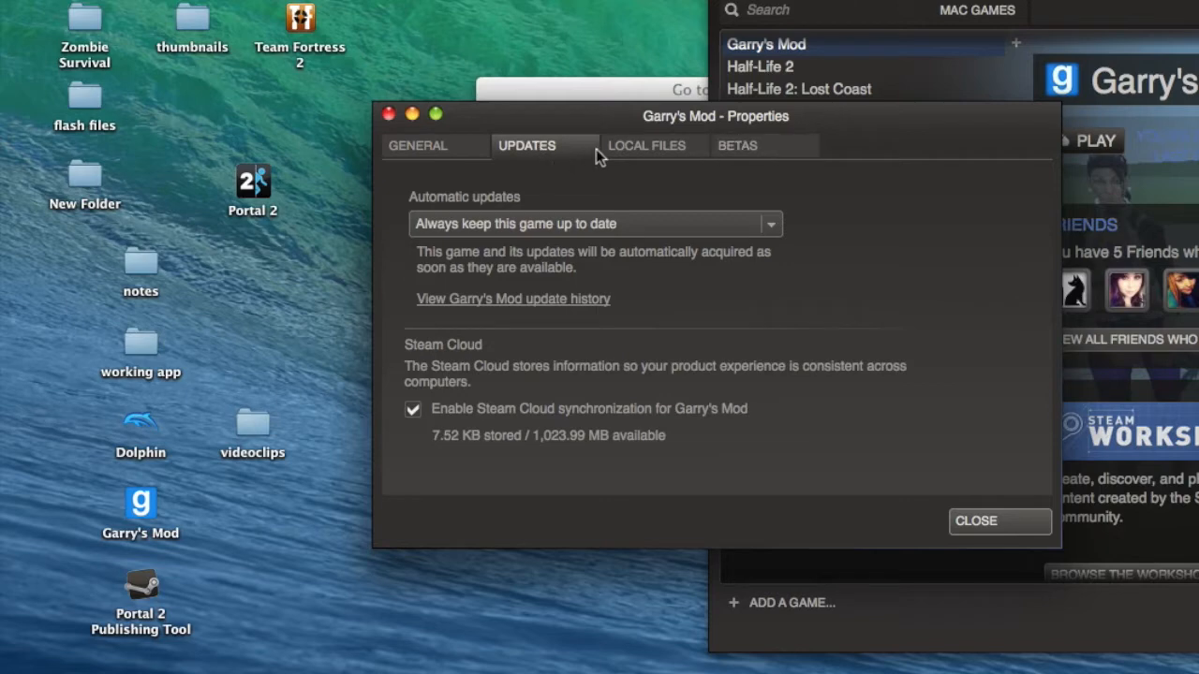
pyautogui.click(647, 145)
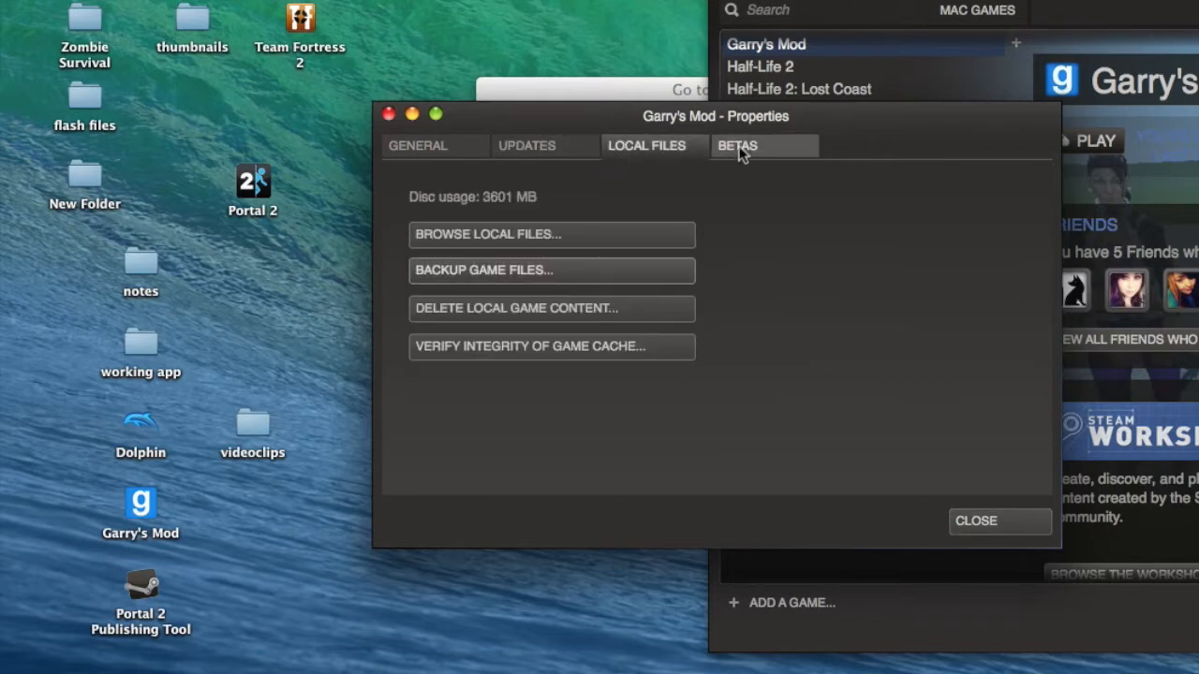
pyautogui.click(738, 145)
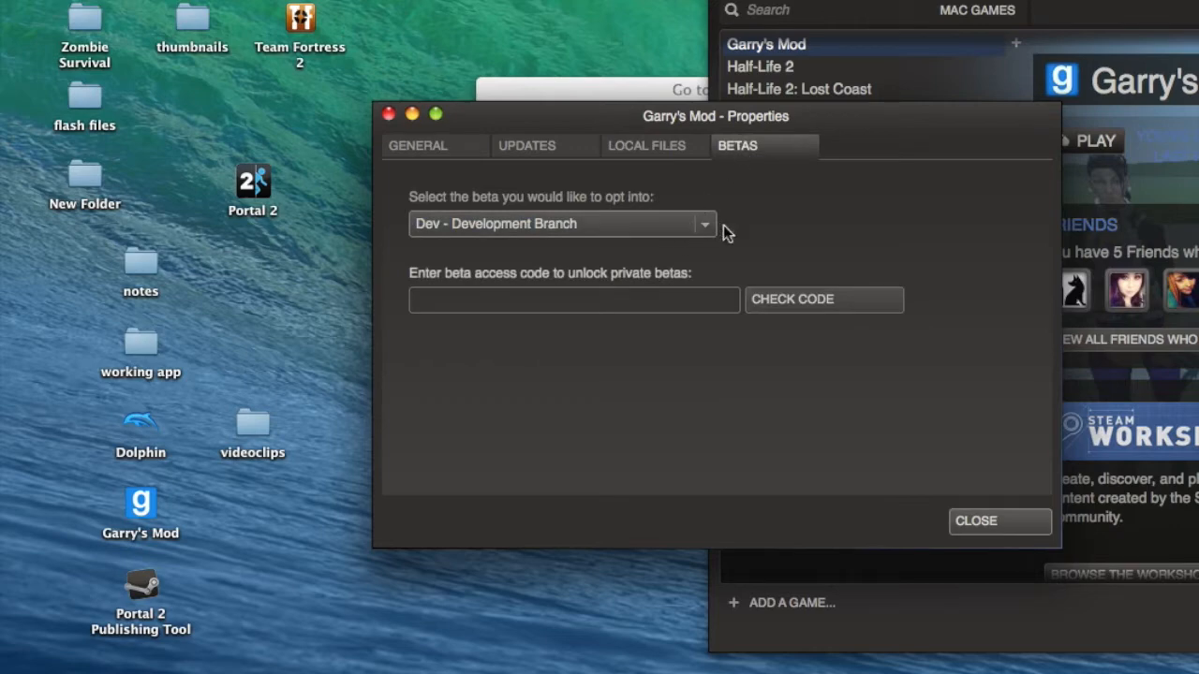
pyautogui.moveTo(915, 339)
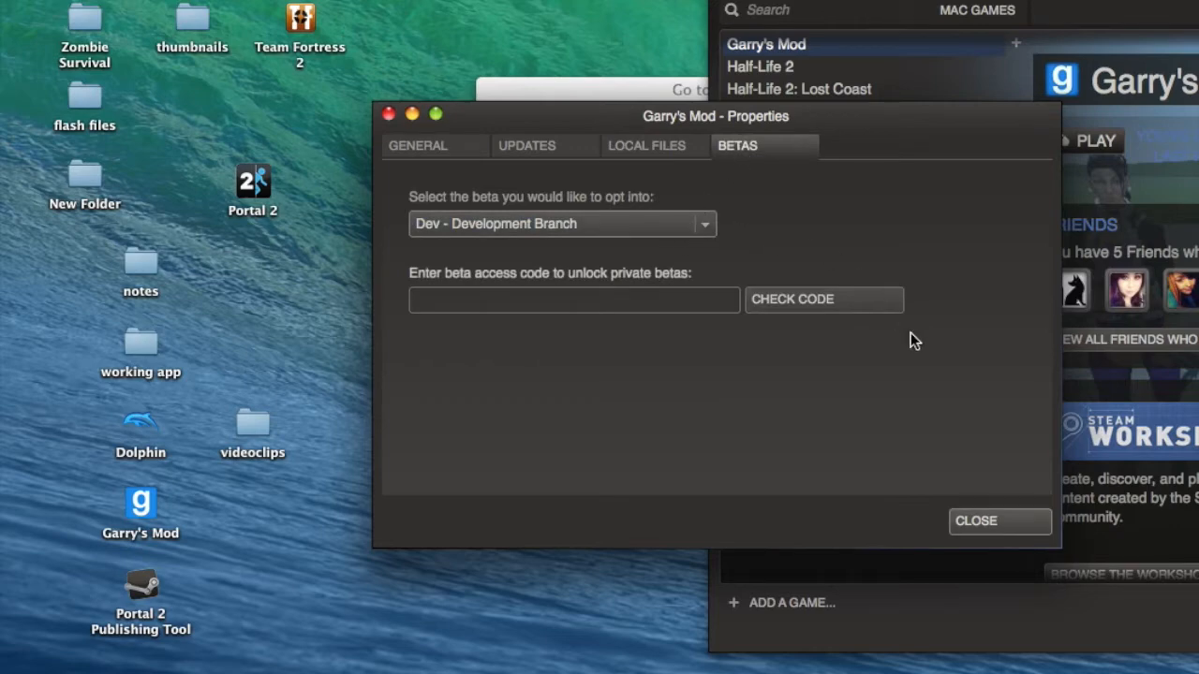
pyautogui.moveTo(1004, 527)
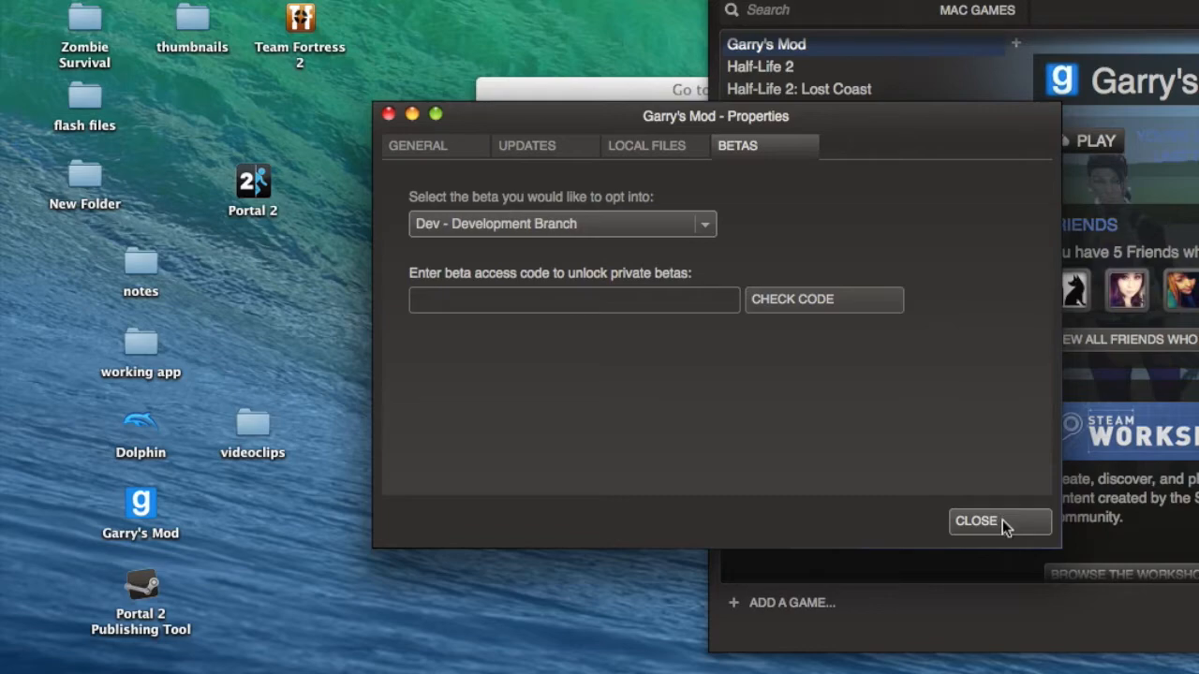
pyautogui.moveTo(576, 208)
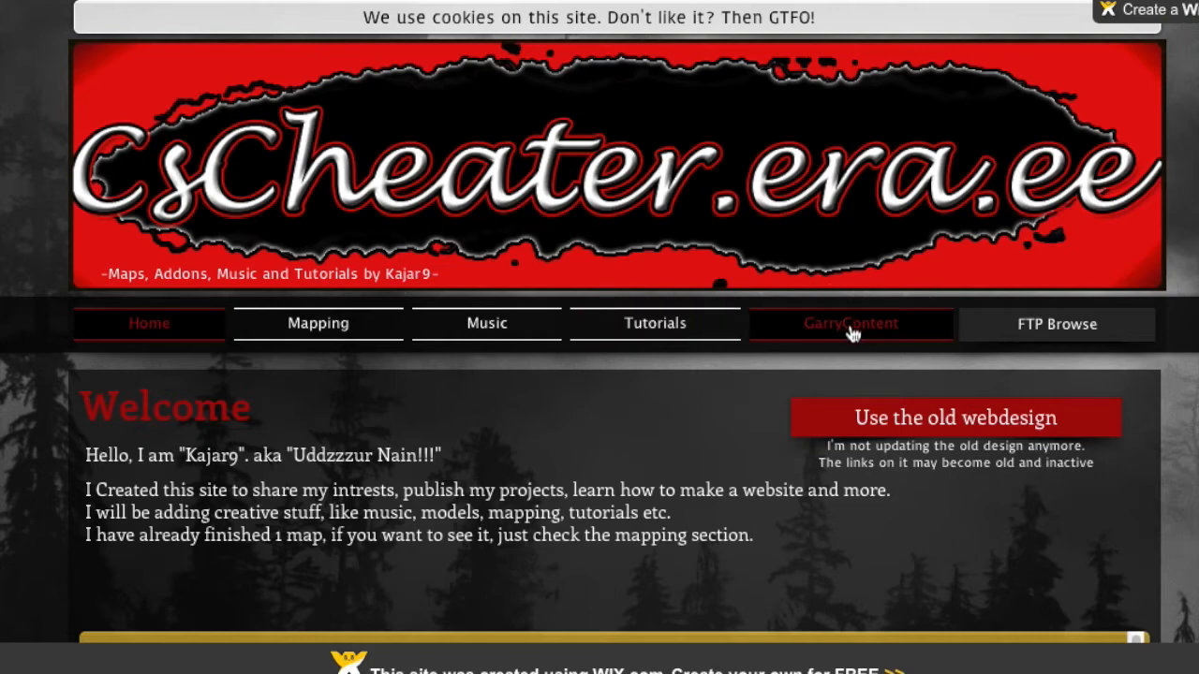
# Go to the GarryContent page and scroll through the game content download list.
pyautogui.click(850, 323)
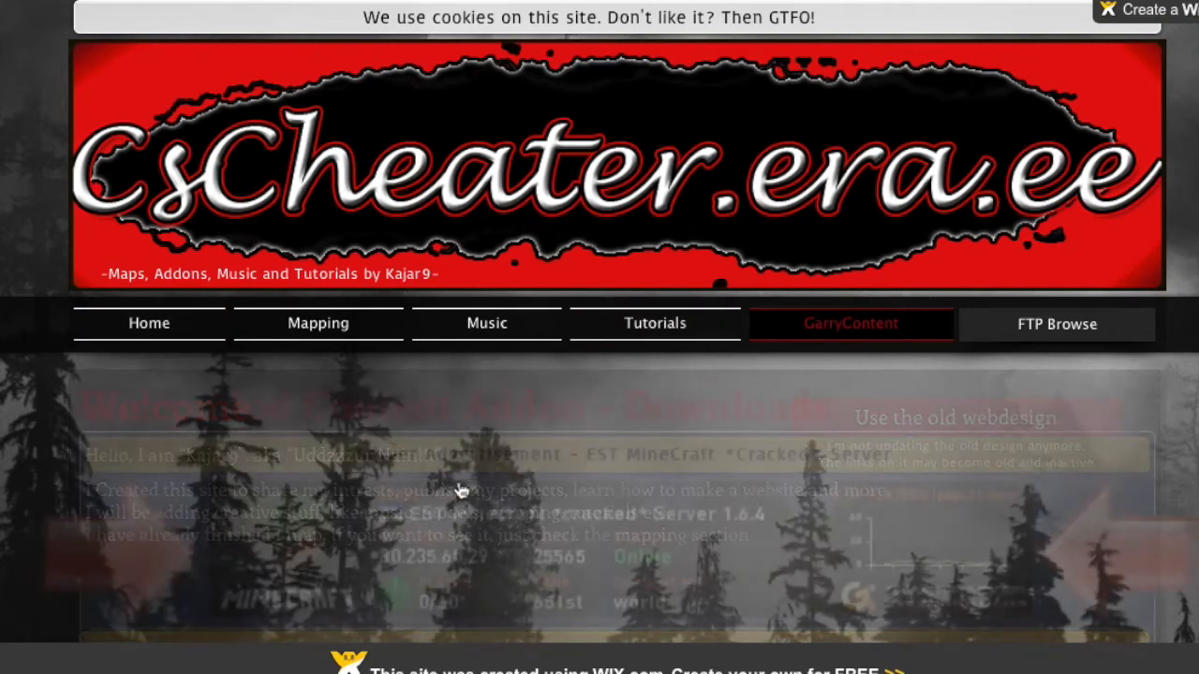
pyautogui.scroll(-3)
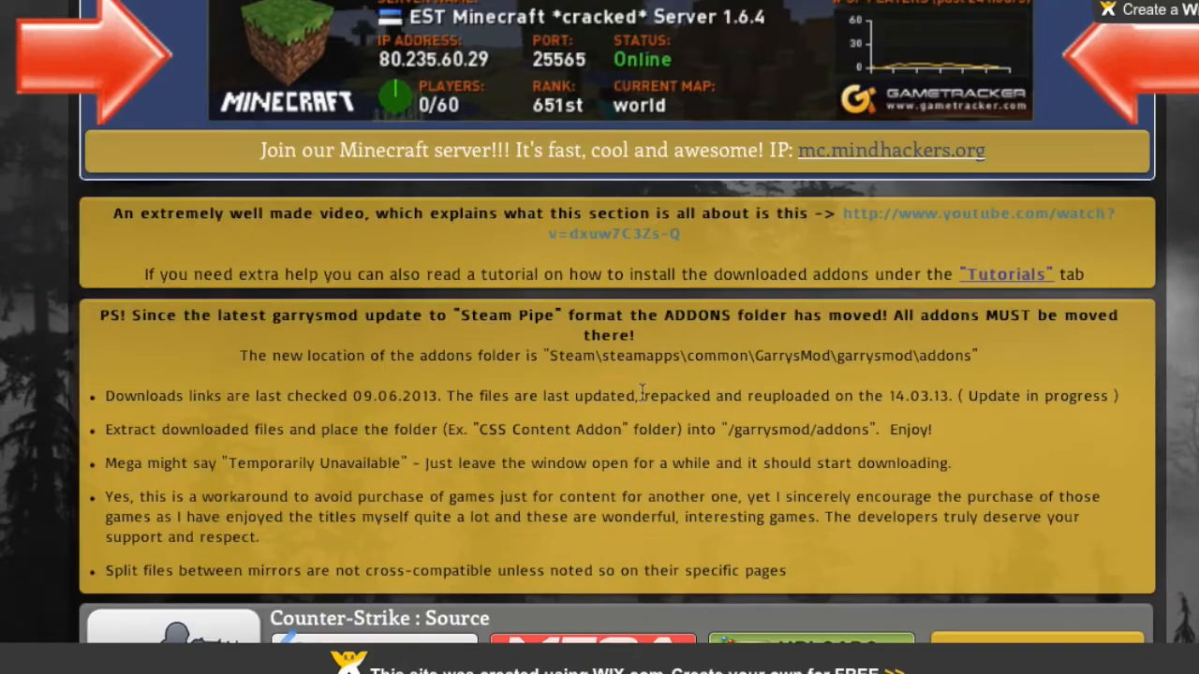
pyautogui.scroll(-3)
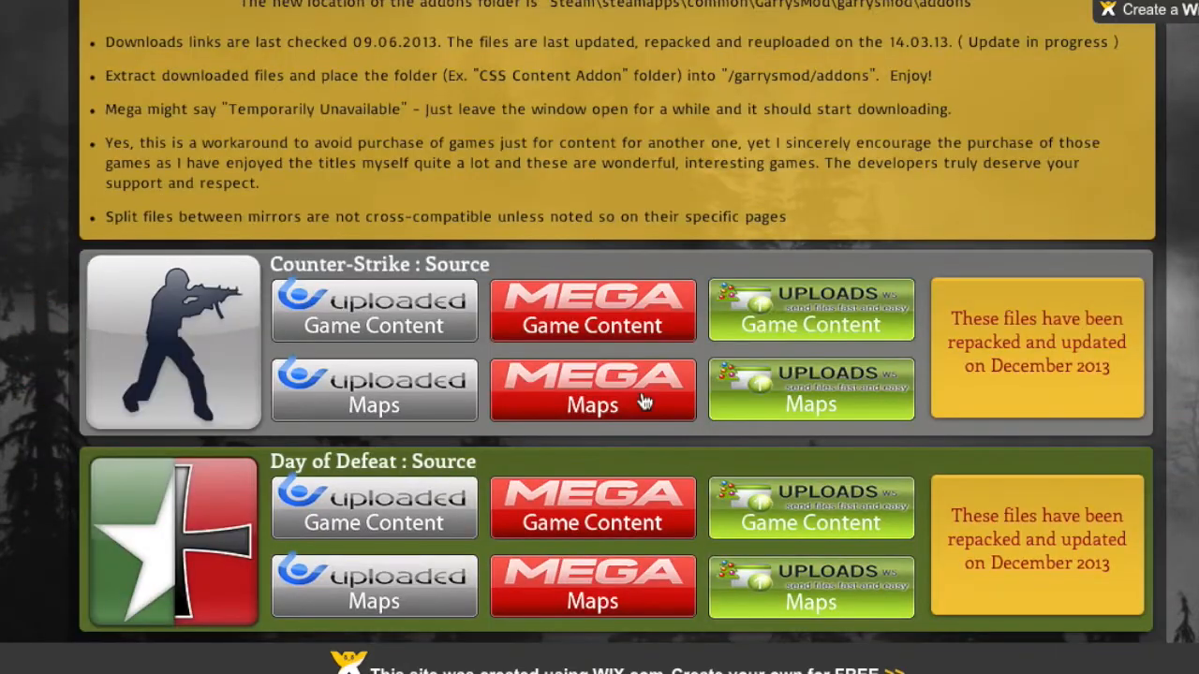
pyautogui.scroll(-3)
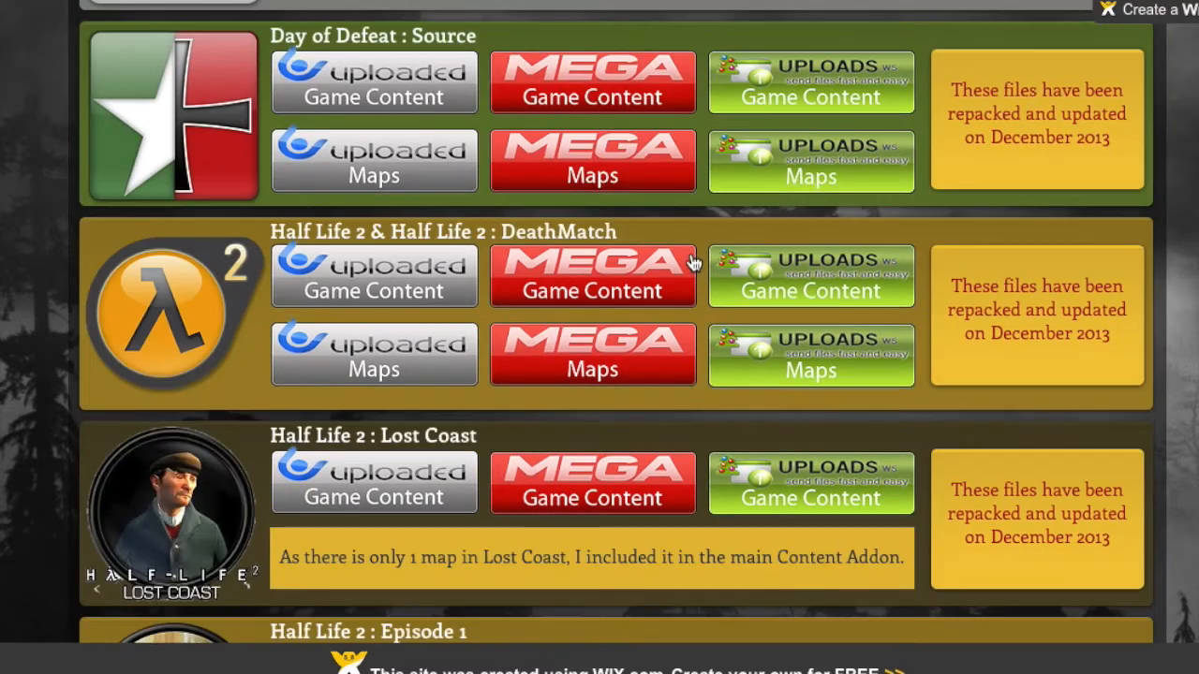
pyautogui.scroll(-3)
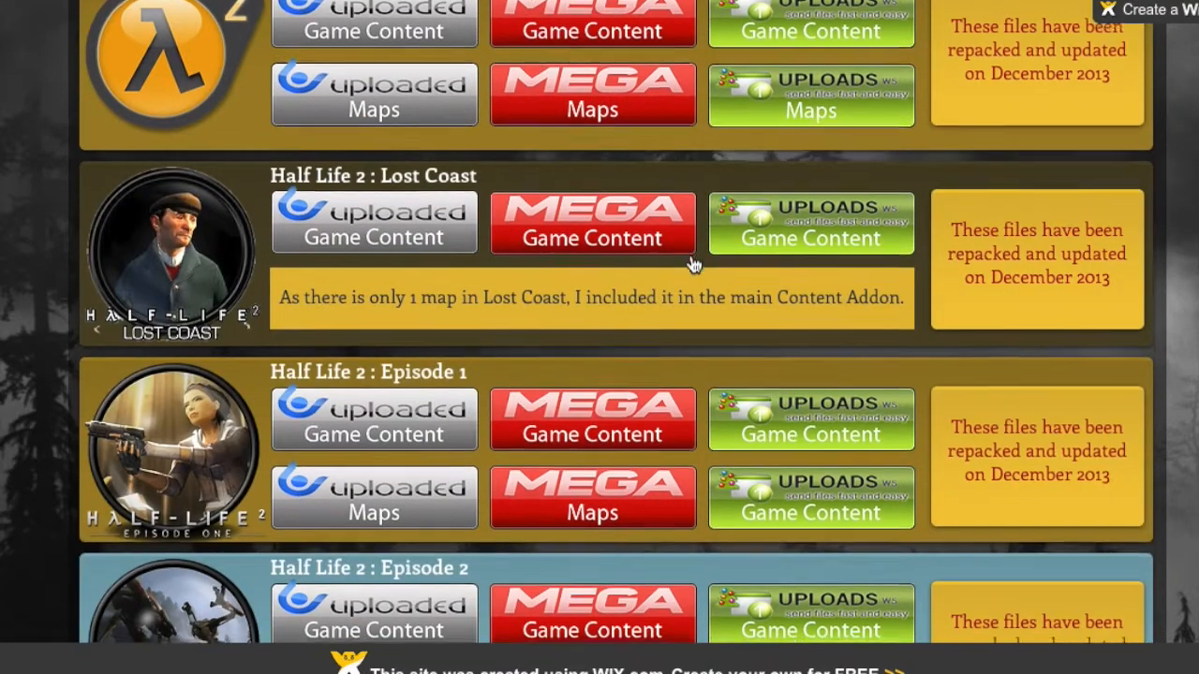
pyautogui.scroll(-3)
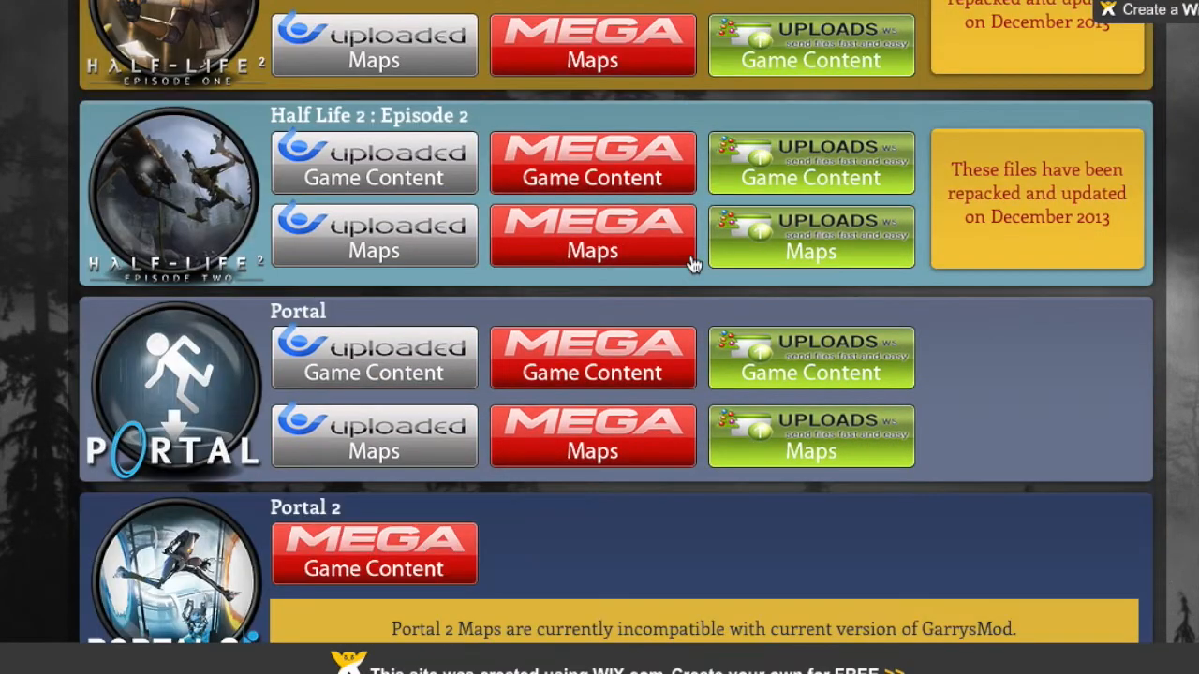
pyautogui.scroll(-3)
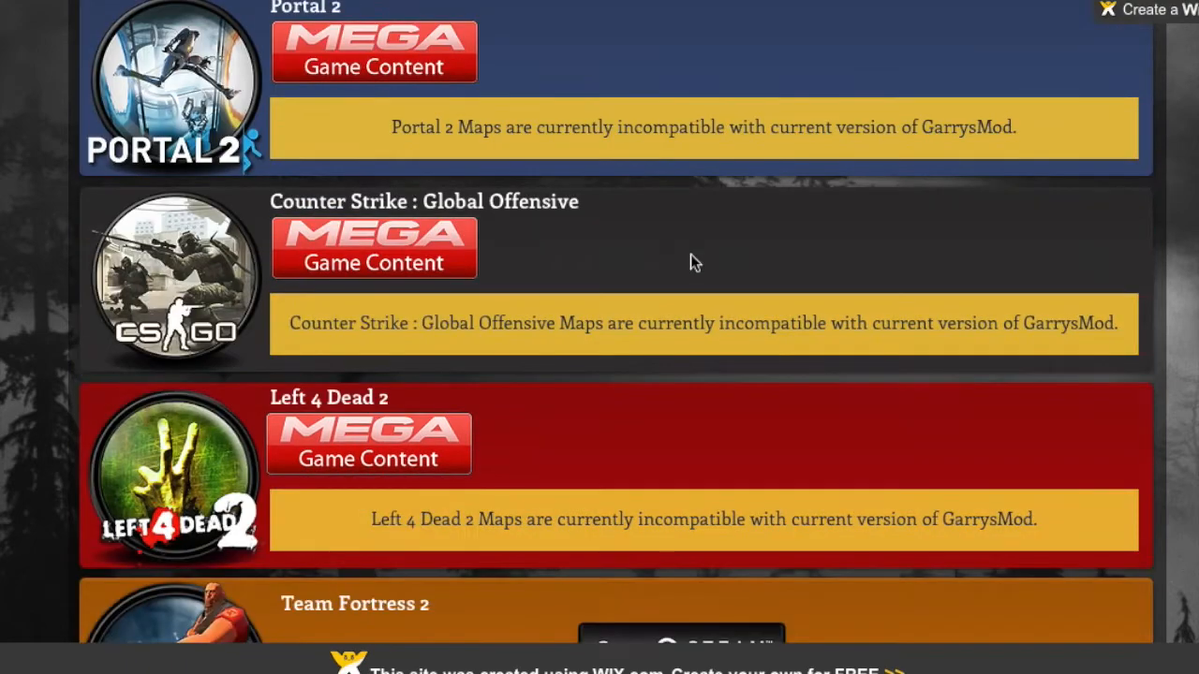
pyautogui.scroll(-3)
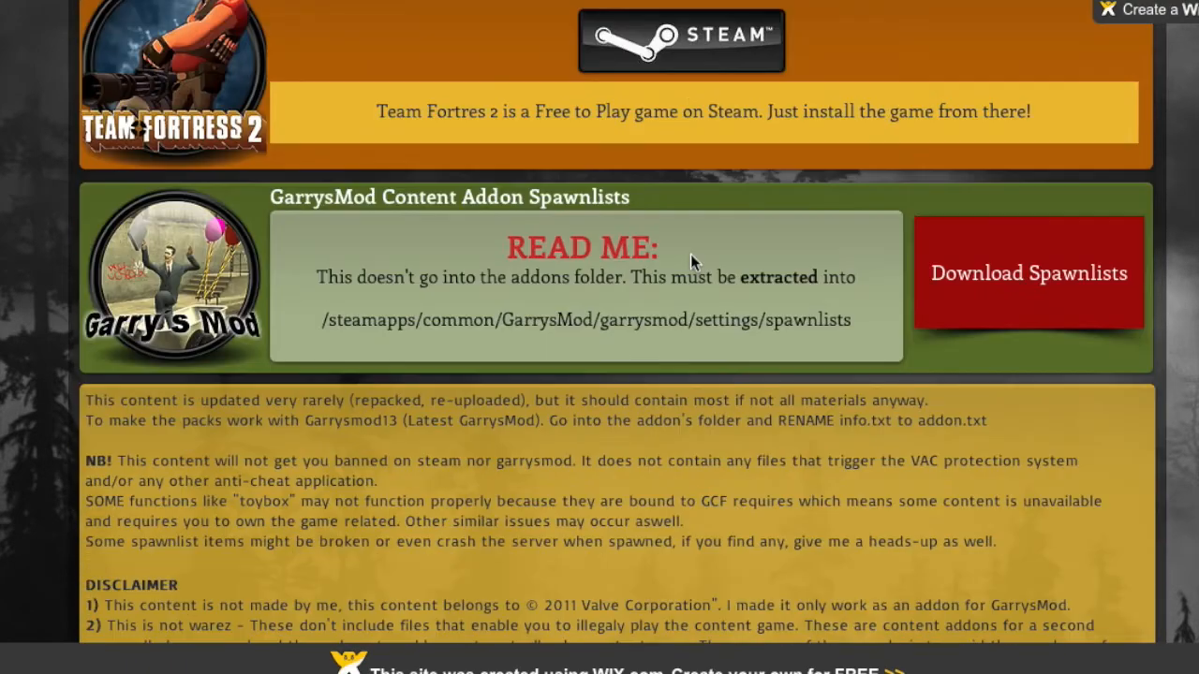
pyautogui.scroll(-3)
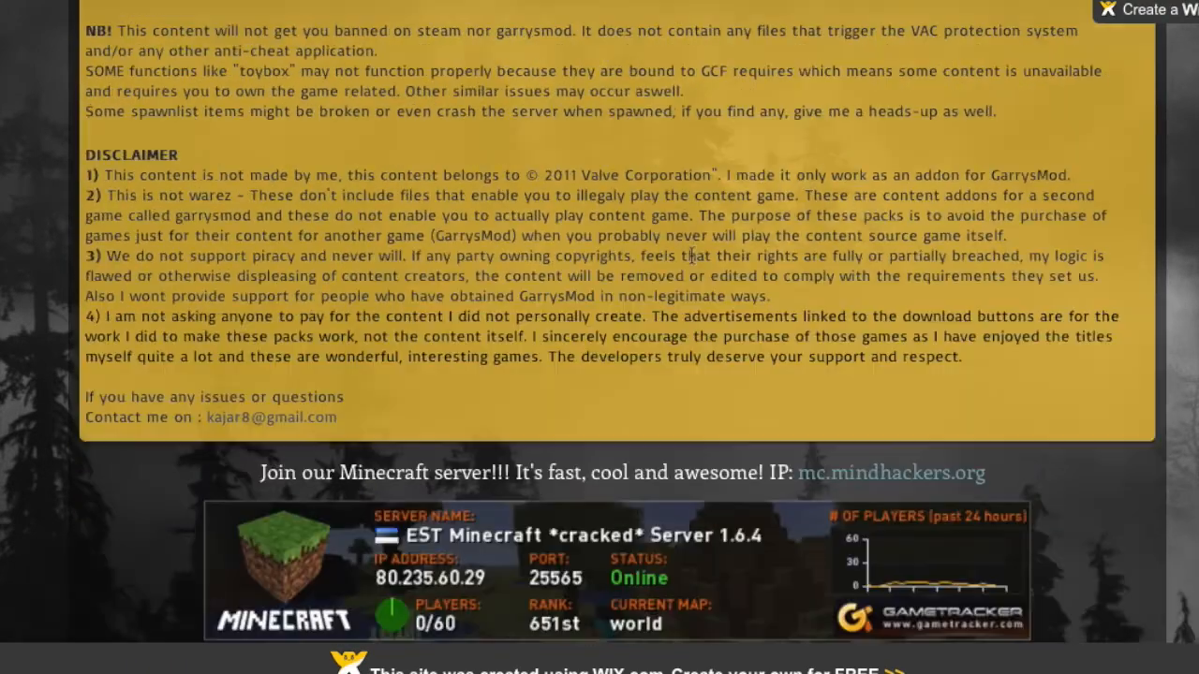
pyautogui.scroll(-3)
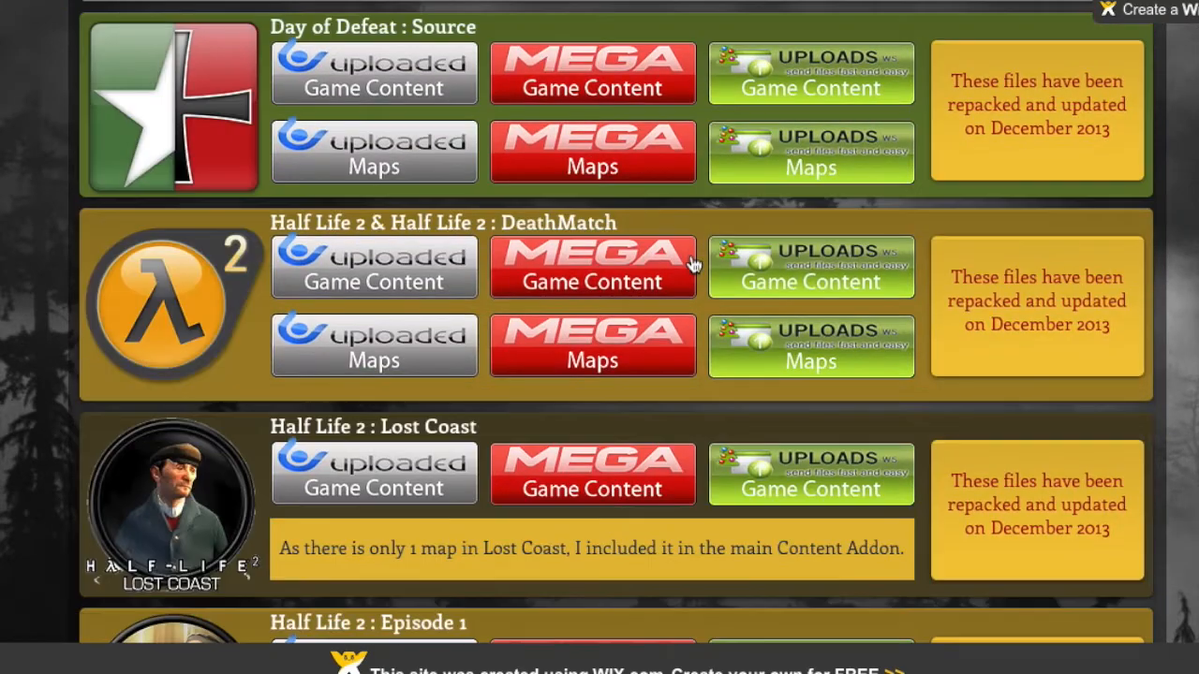
pyautogui.scroll(3)
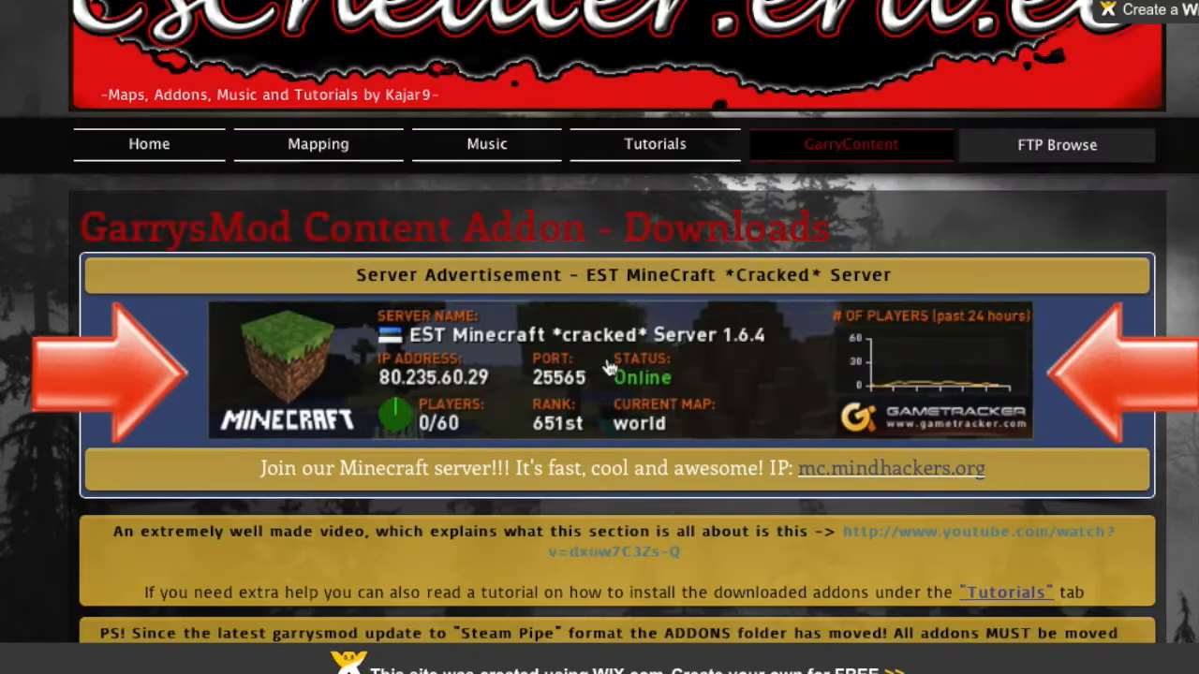
pyautogui.scroll(-3)
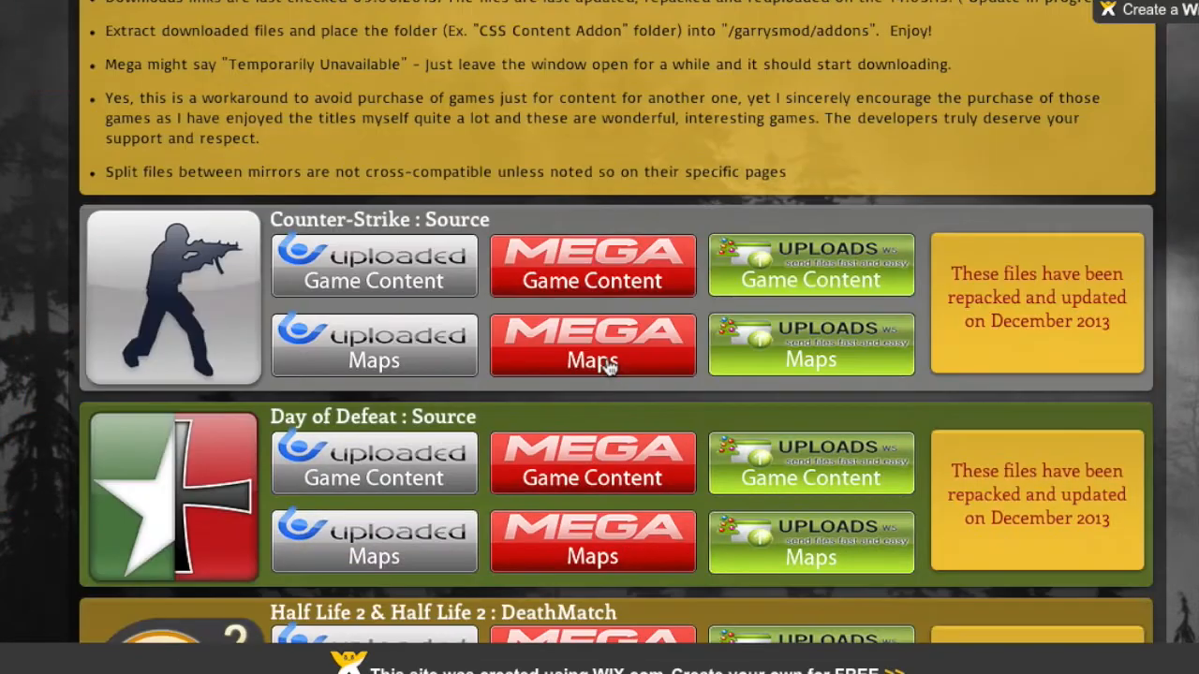
pyautogui.scroll(-3)
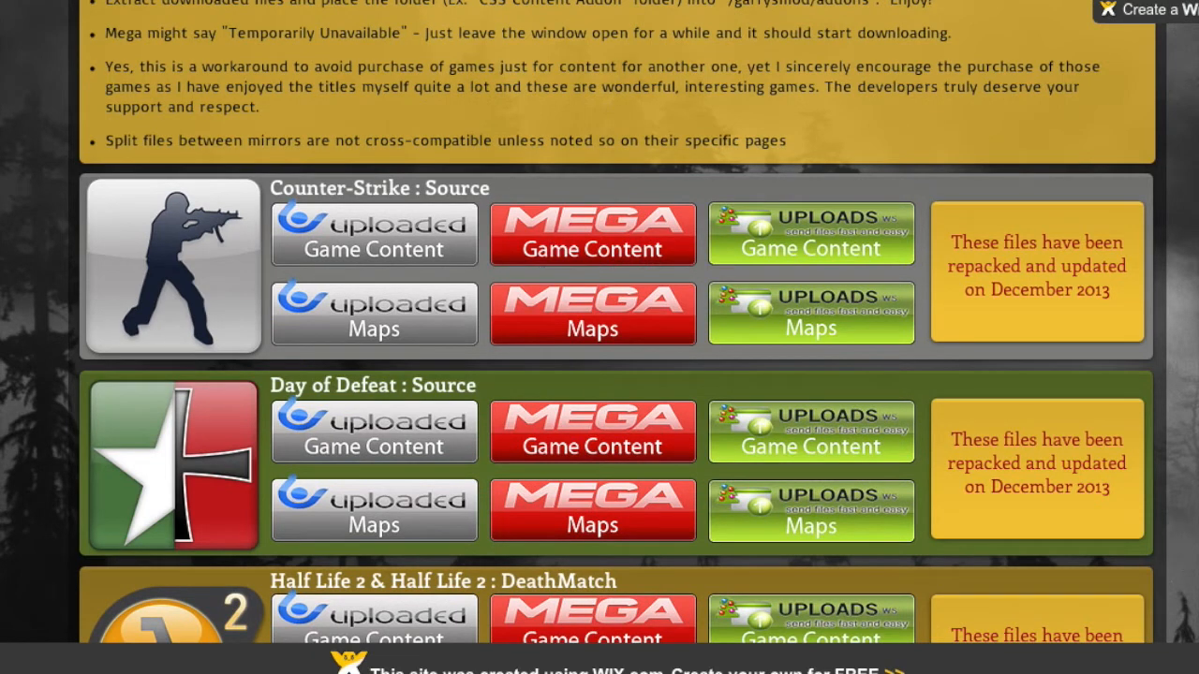
pyautogui.moveTo(592, 229)
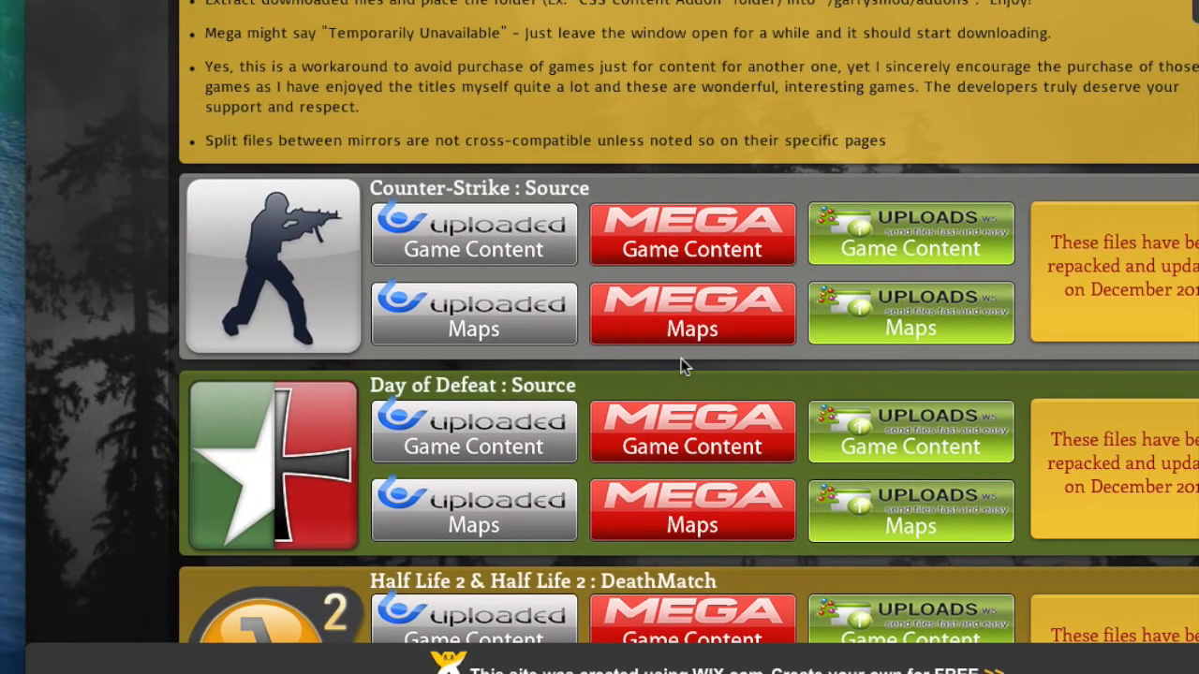
pyautogui.moveTo(717, 234)
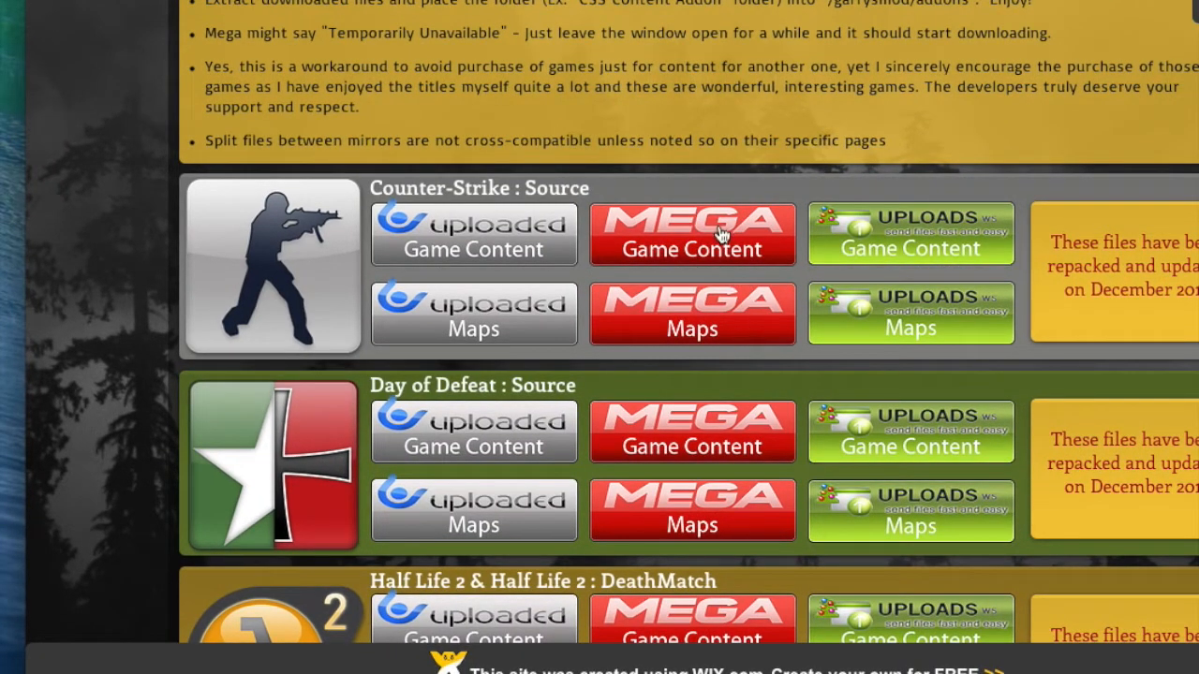
pyautogui.scroll(-3)
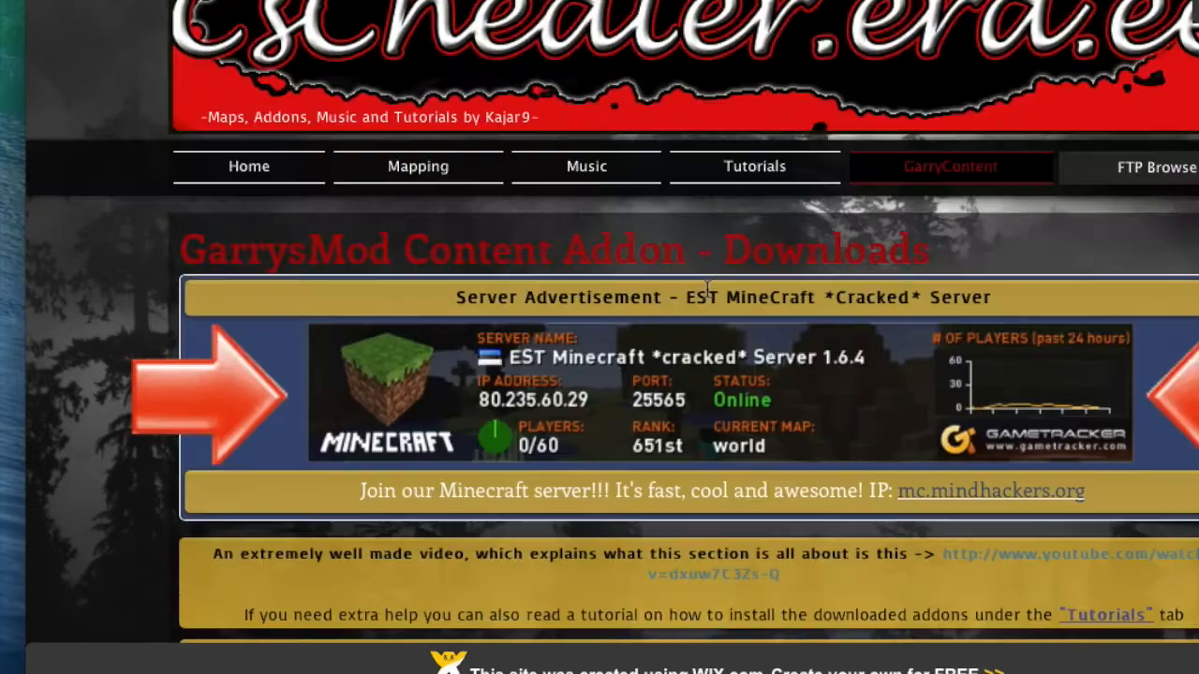
pyautogui.scroll(-3)
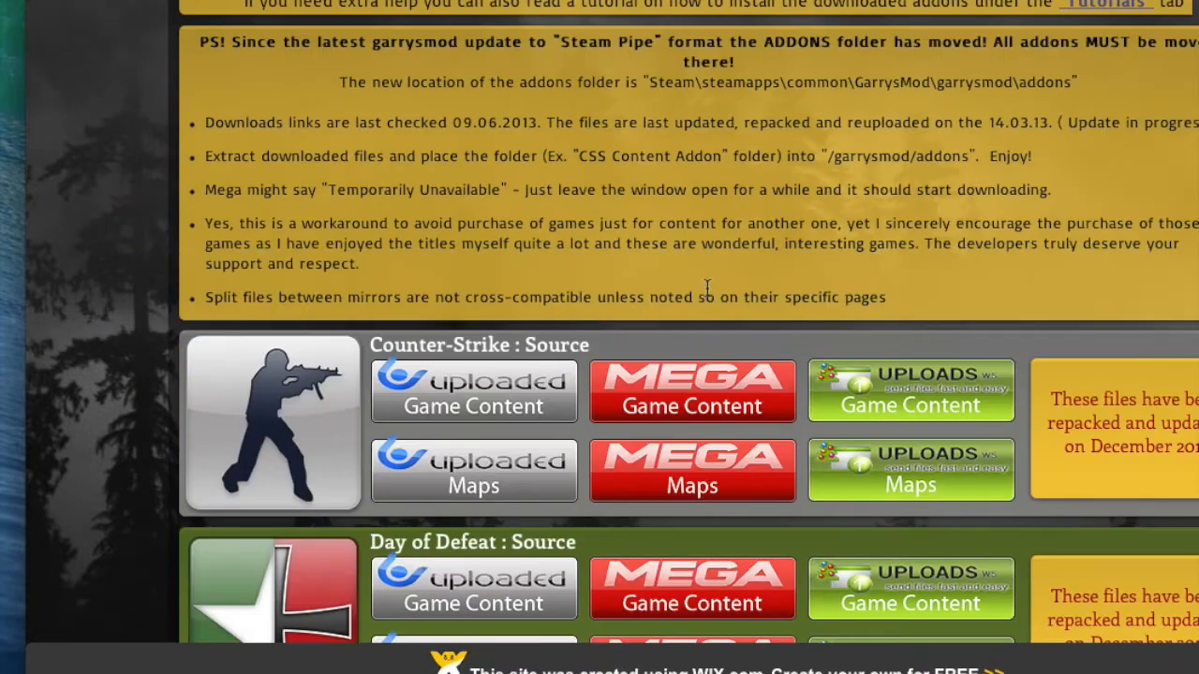
pyautogui.scroll(-3)
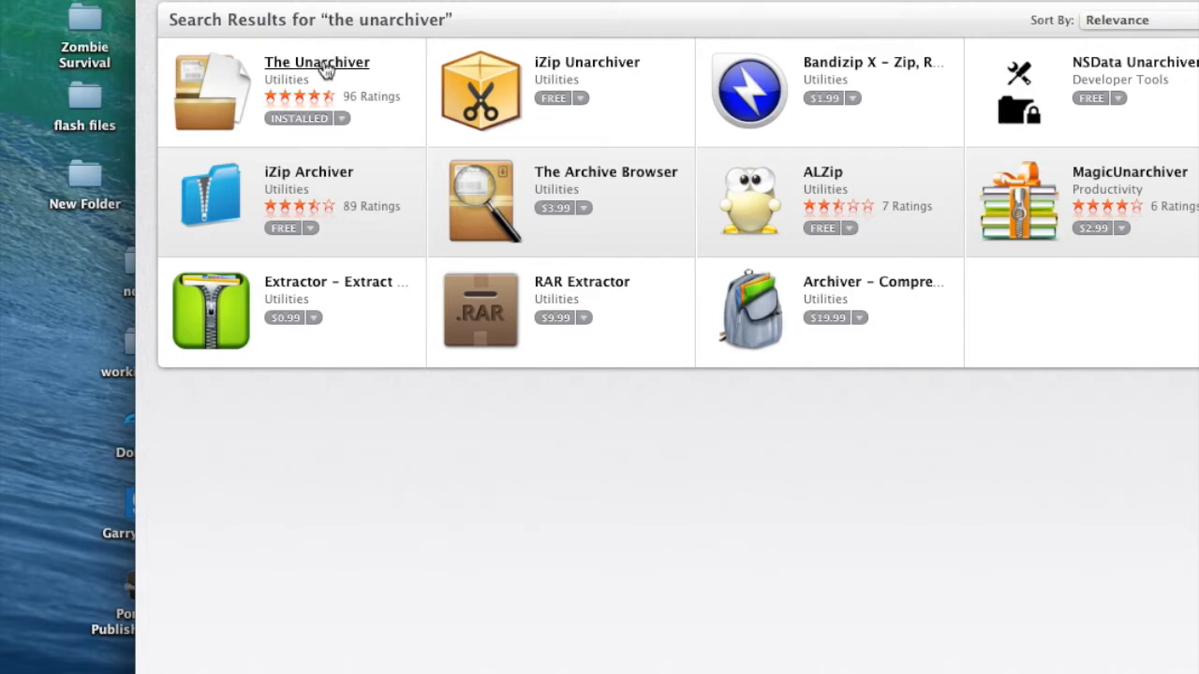
# Open The Unarchiver's App Store page and confirm version 3.9.1 is installed.
pyautogui.click(316, 62)
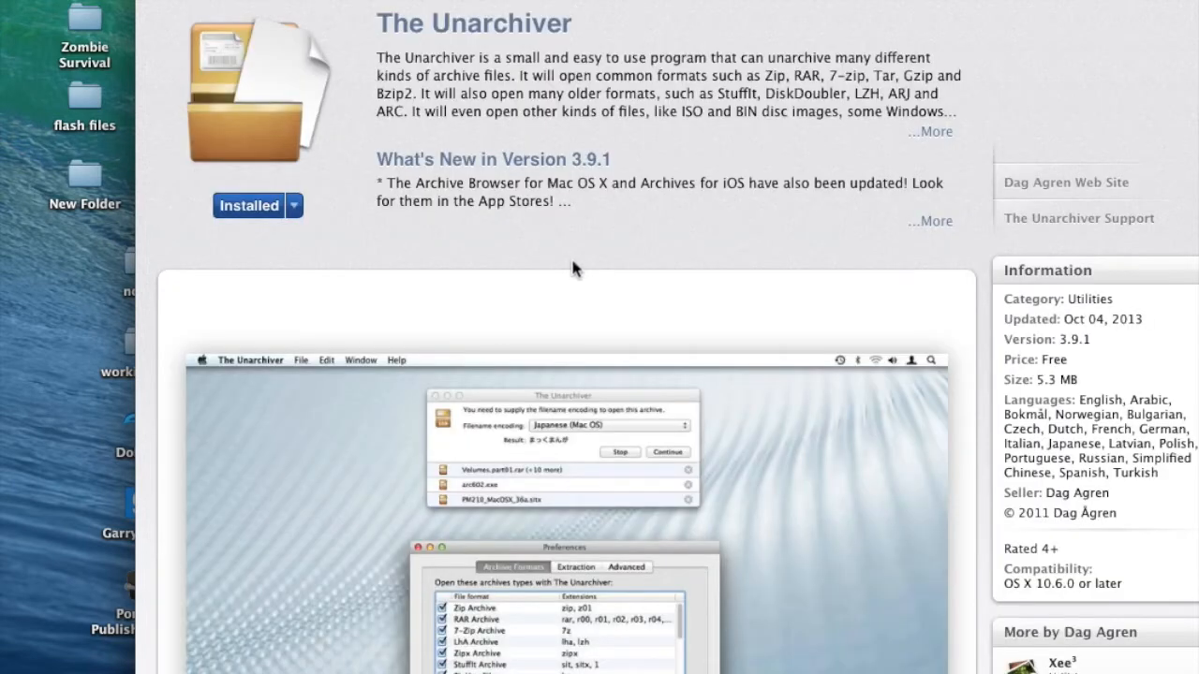
pyautogui.scroll(-3)
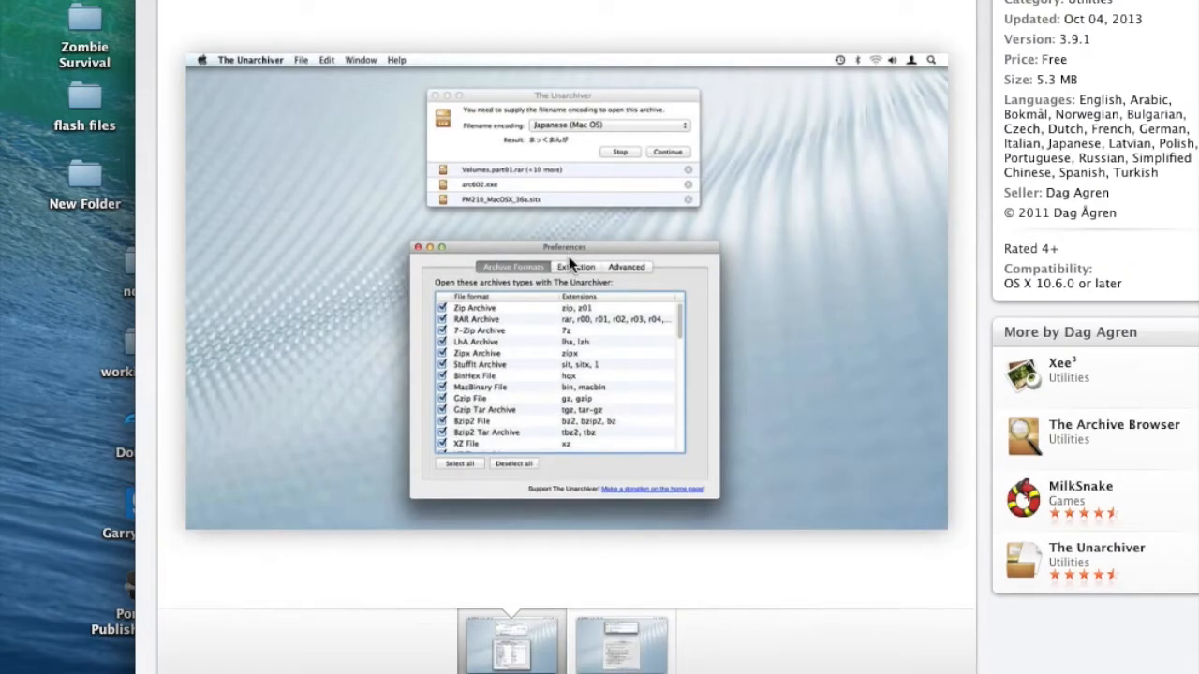
pyautogui.scroll(-3)
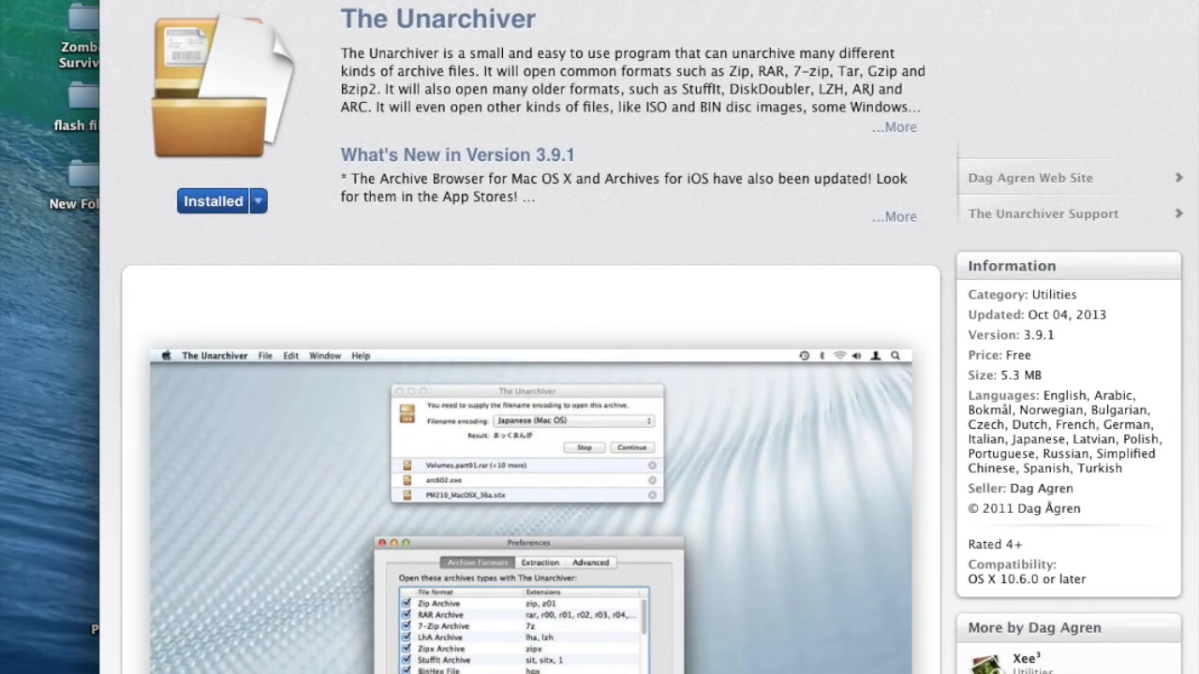
# Bring up the actions menu for the CSS Content Addon (Dec2013) desktop folder.
pyautogui.rightClick(358, 272)
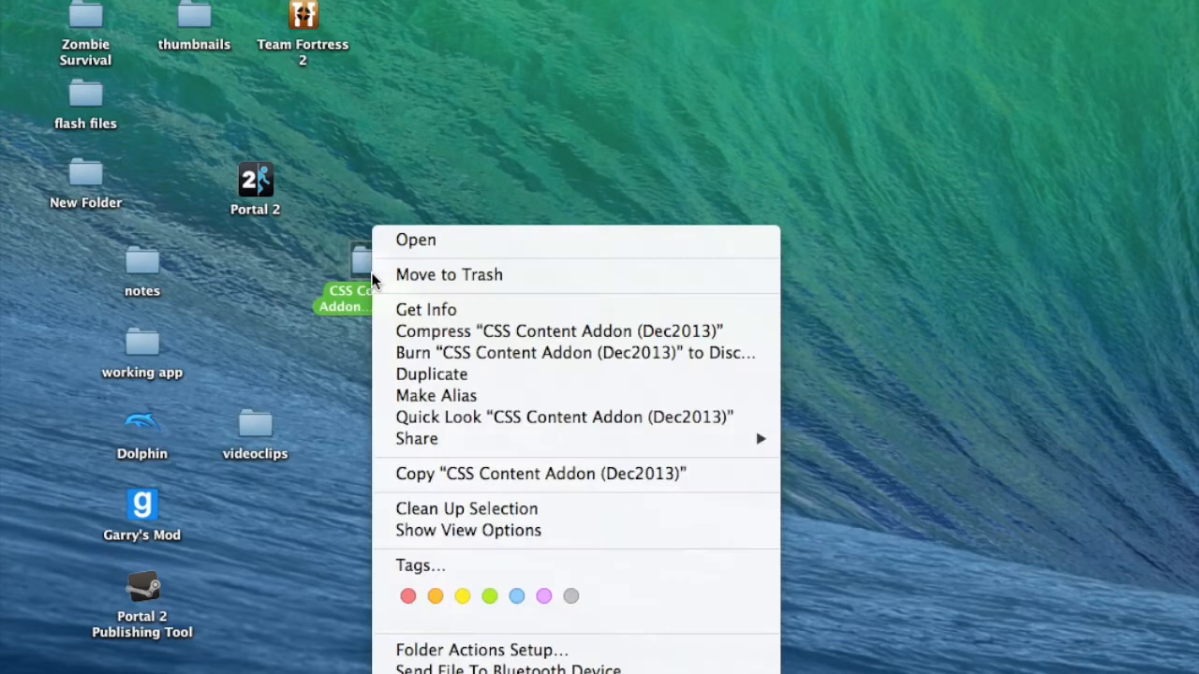
pyautogui.moveTo(445, 485)
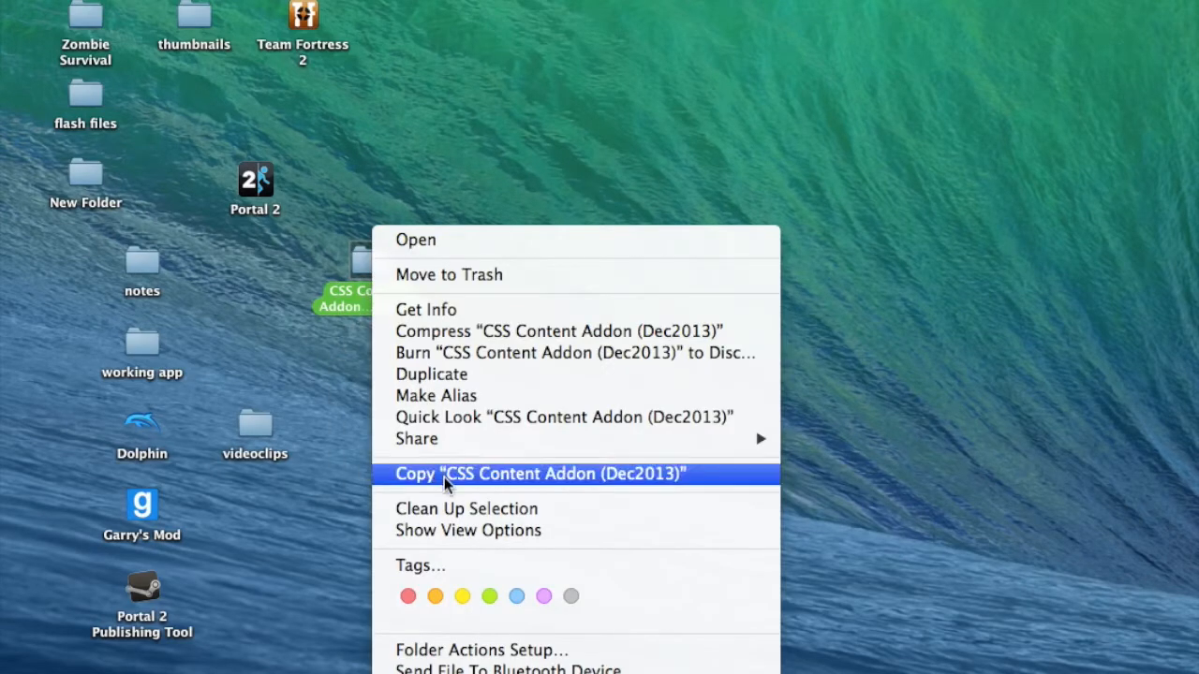
pyautogui.moveTo(307, 356)
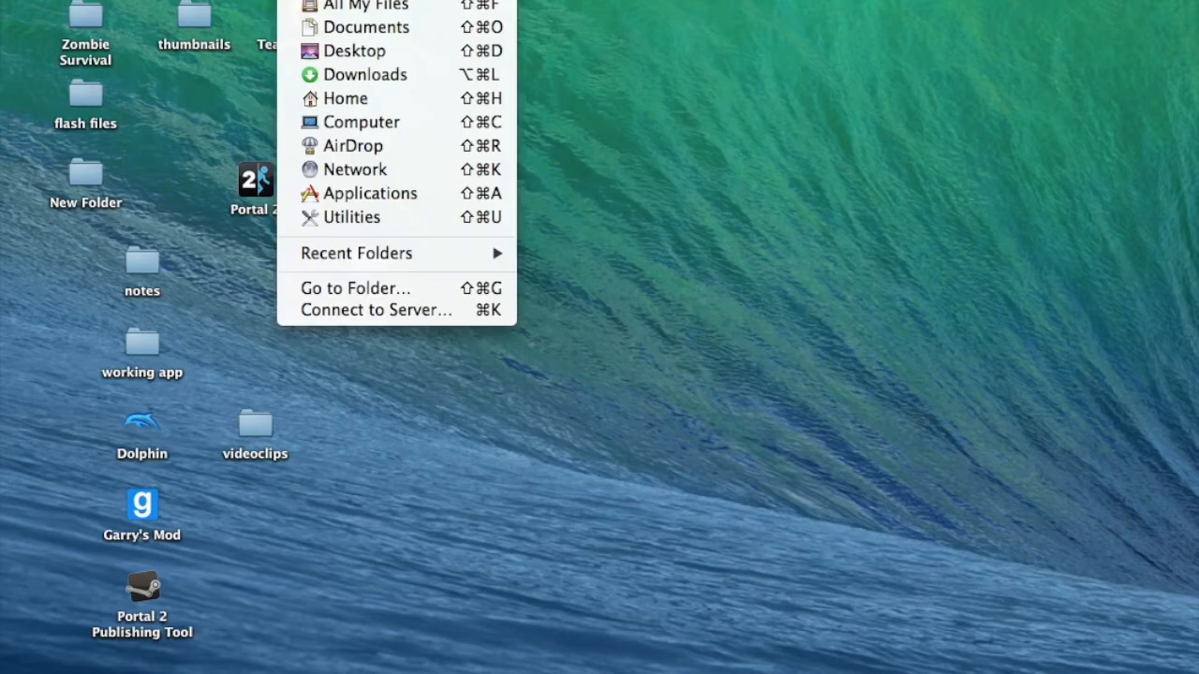
# Go to the folder ~/Library/Application Support/Steam in Finder.
pyautogui.click(354, 288)
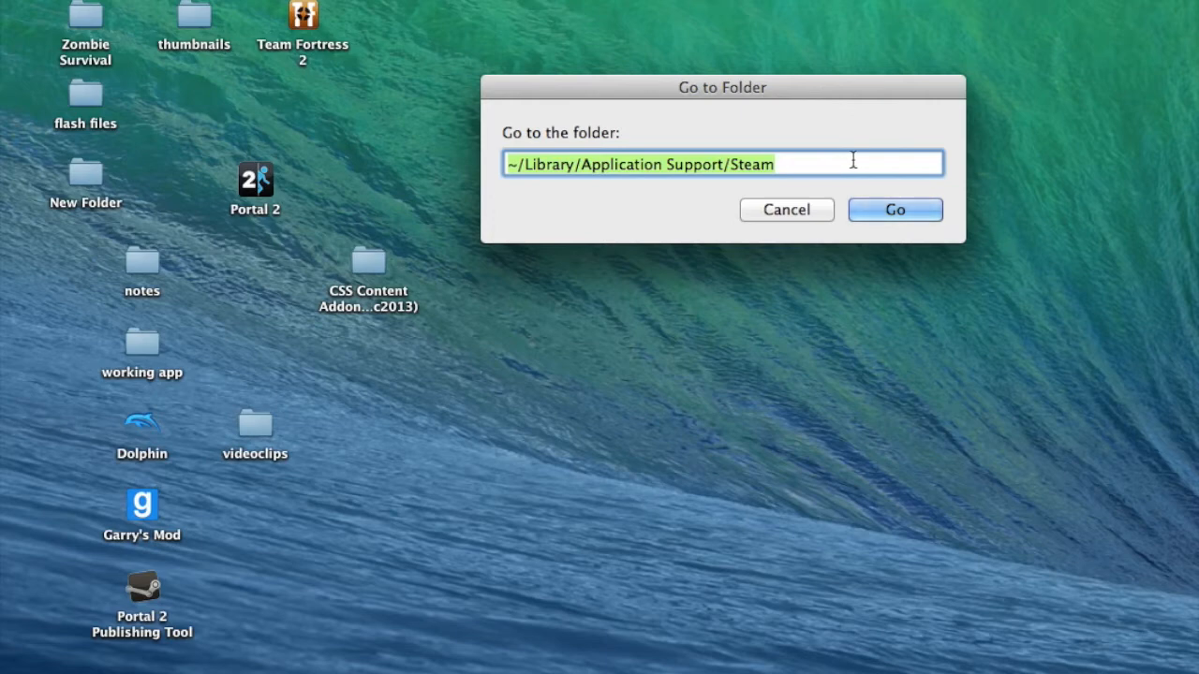
pyautogui.click(894, 209)
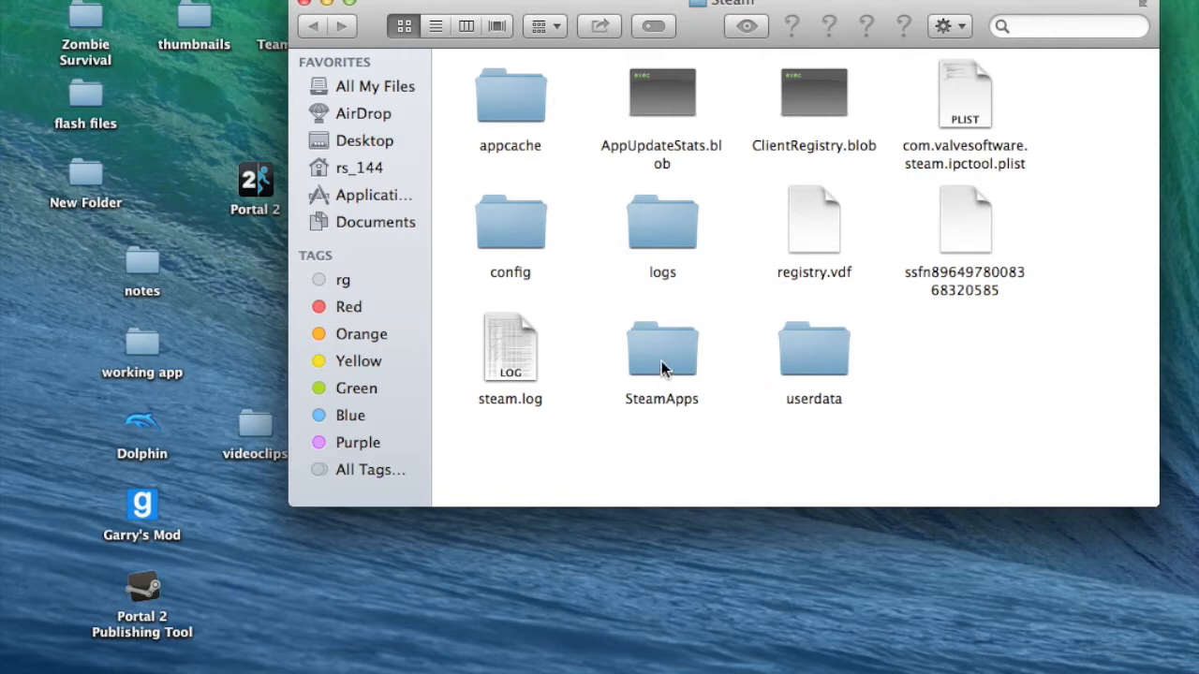
# Navigate SteamApps > common > GarrysMod > garrysmod > addons and select the pasted CSS Content Addon folder.
pyautogui.doubleClick(661, 347)
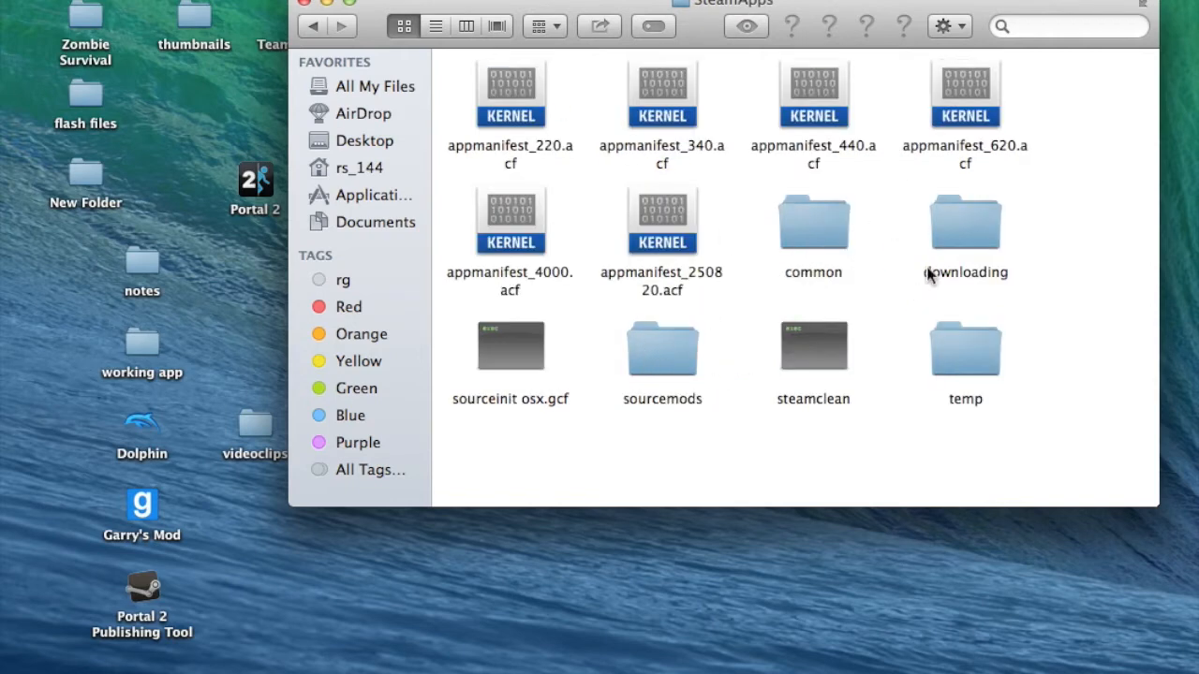
pyautogui.doubleClick(813, 222)
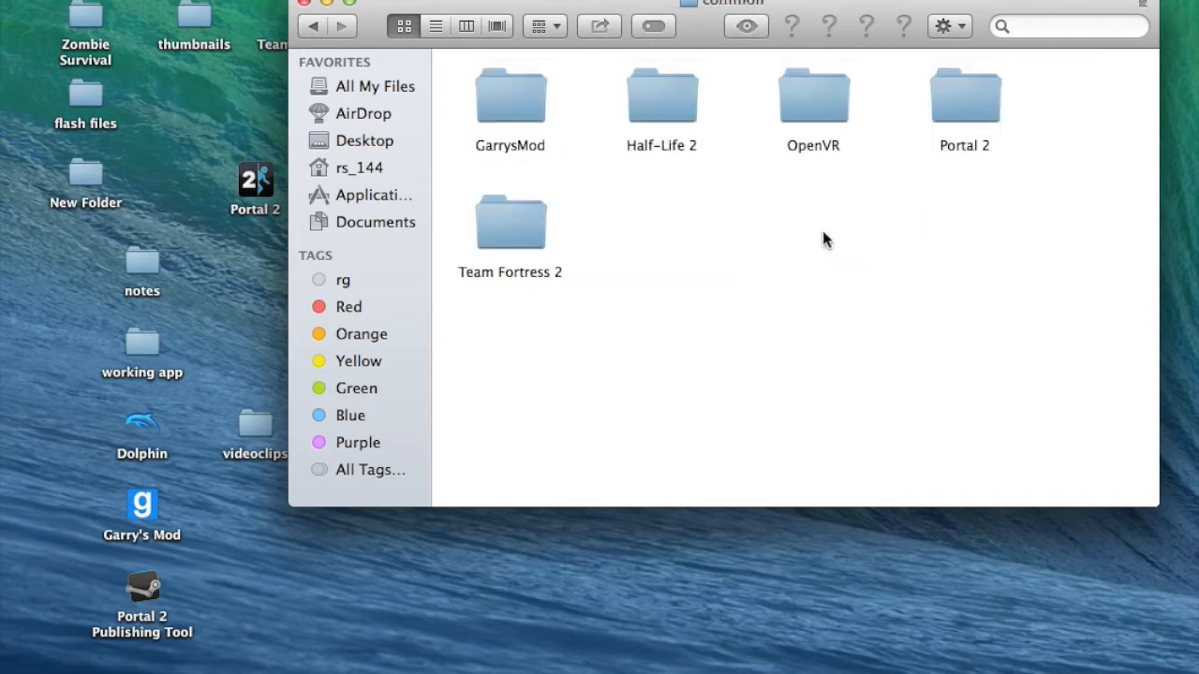
pyautogui.doubleClick(509, 94)
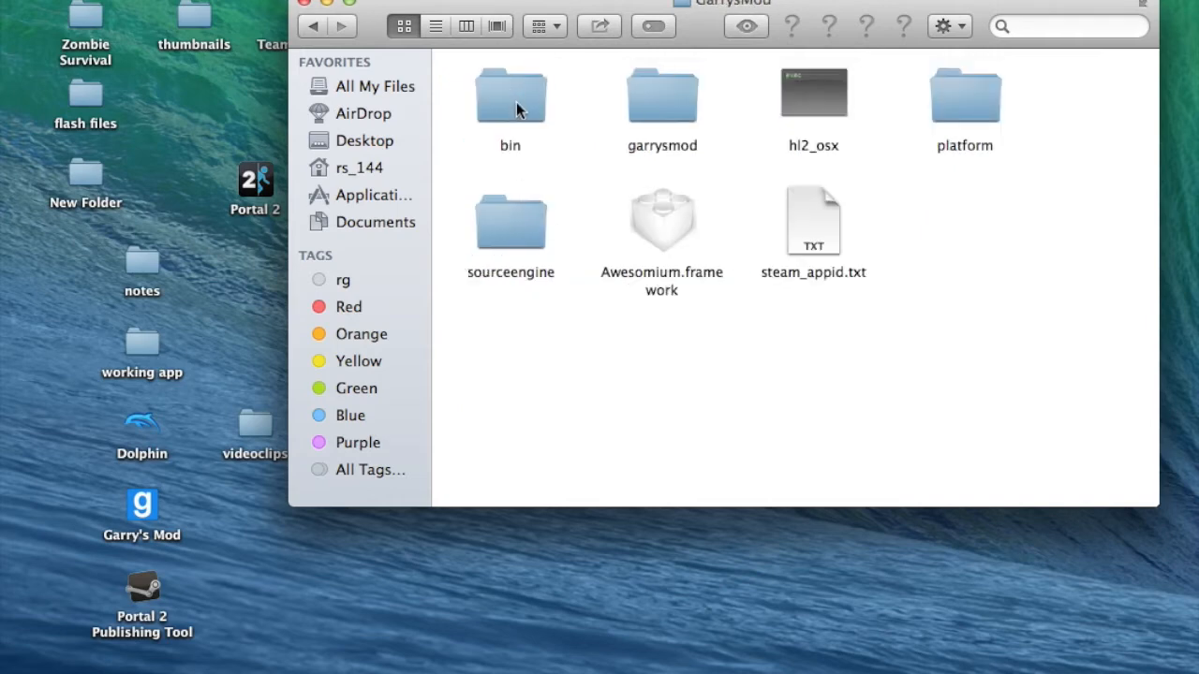
pyautogui.moveTo(736, 189)
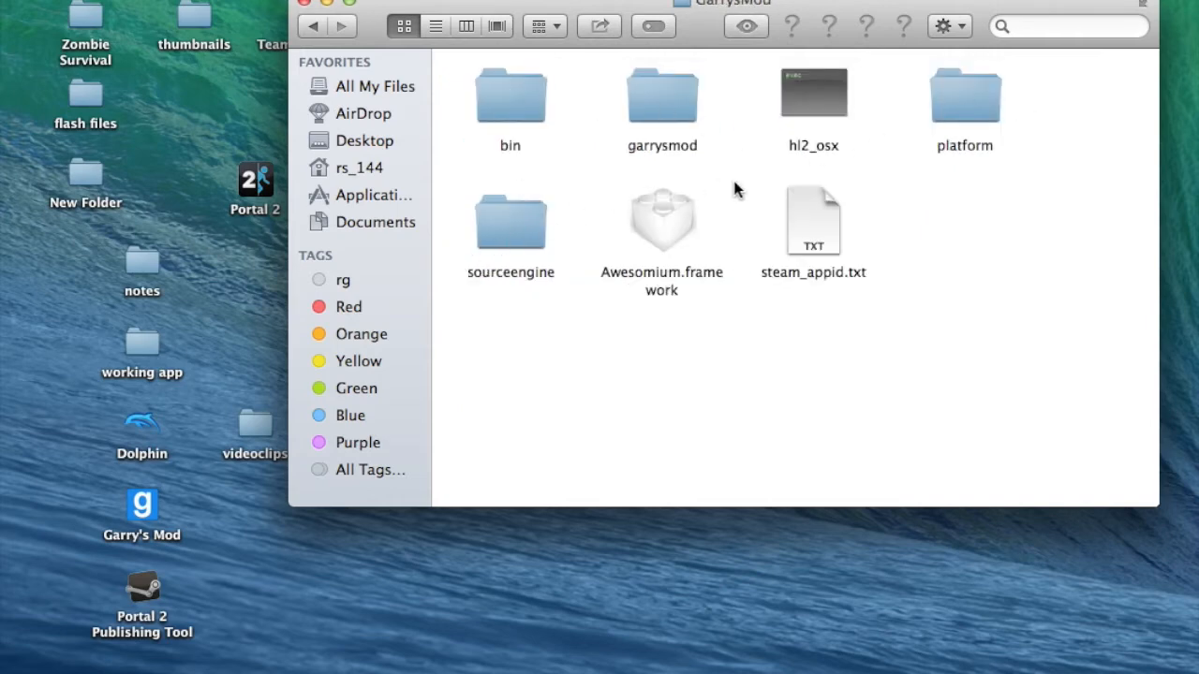
pyautogui.doubleClick(662, 94)
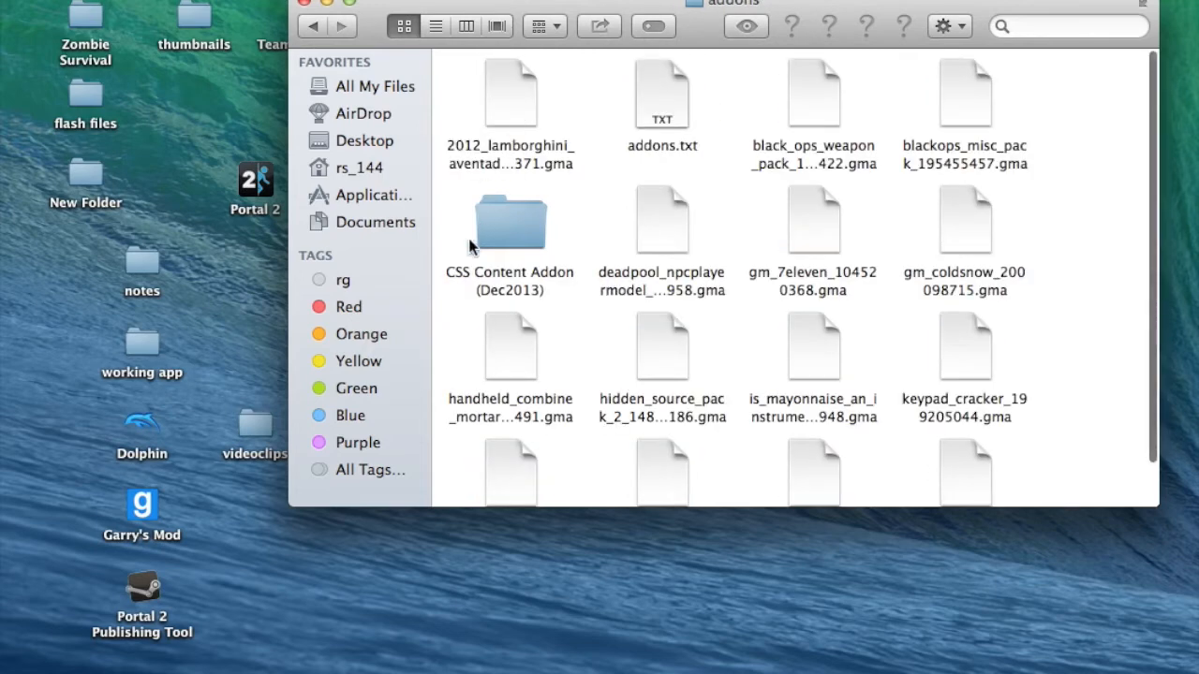
pyautogui.click(509, 222)
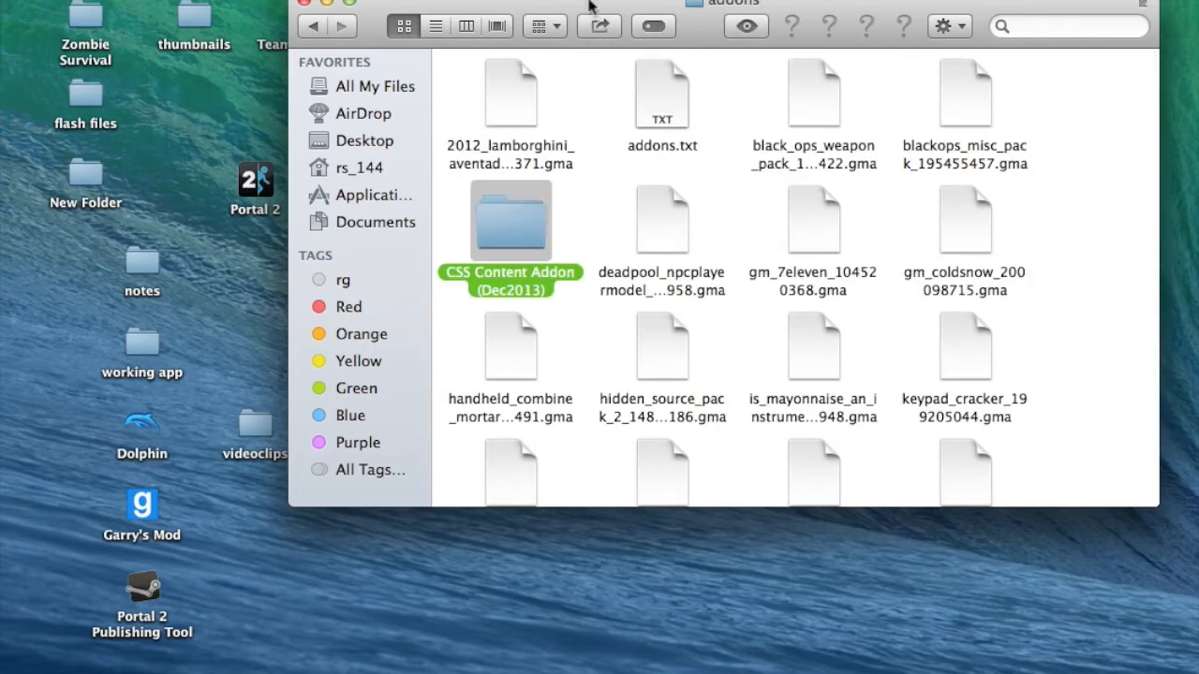